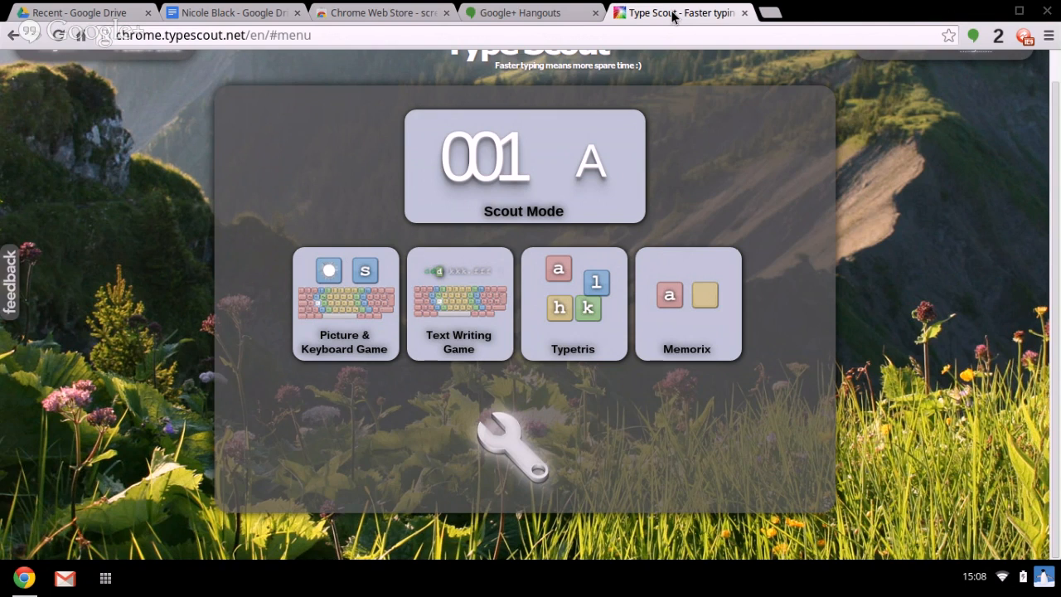
mouse_move(332, 408)
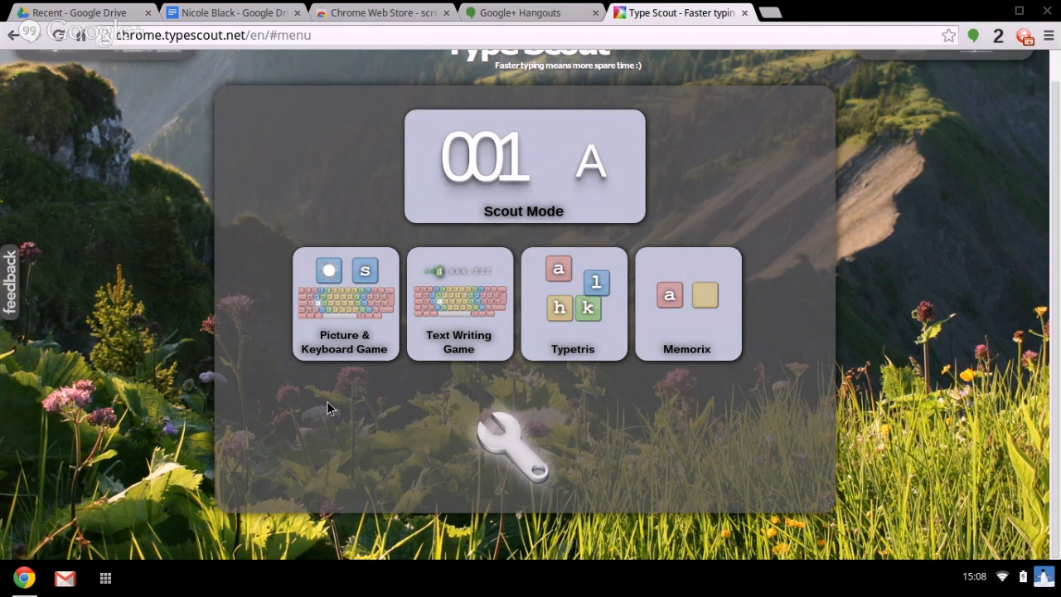
mouse_move(290, 353)
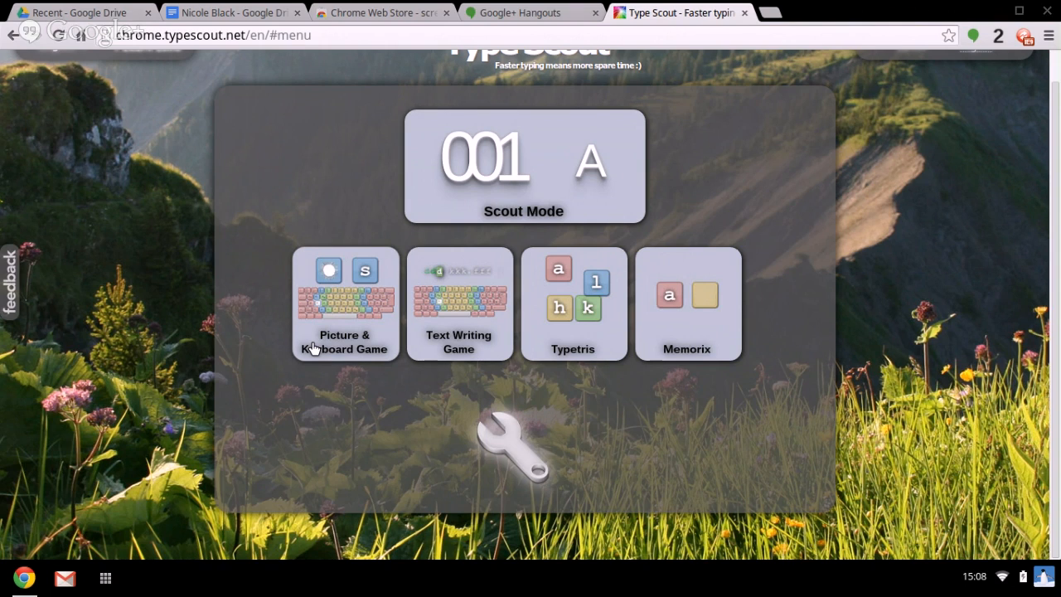
- Start the Picture & Keyboard Game on base-row letters with the 2-minute timer
left_click(345, 302)
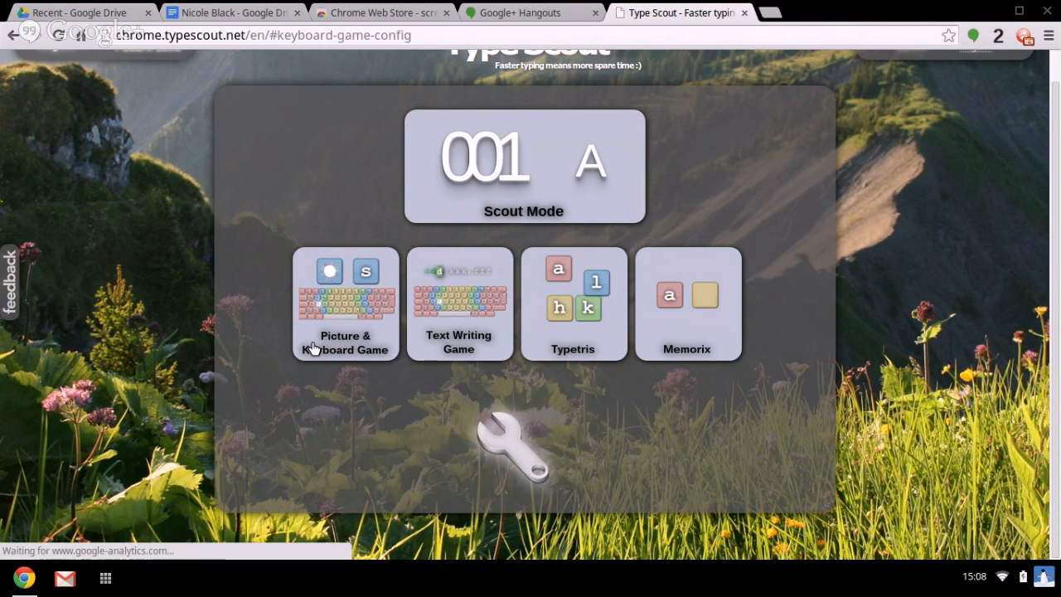
left_click(345, 301)
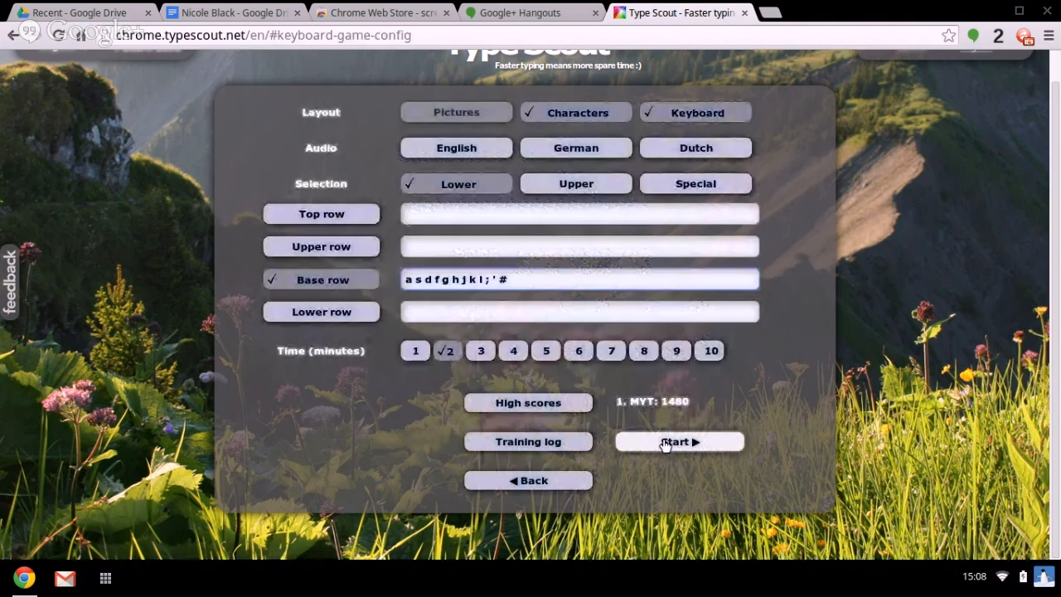
left_click(680, 441)
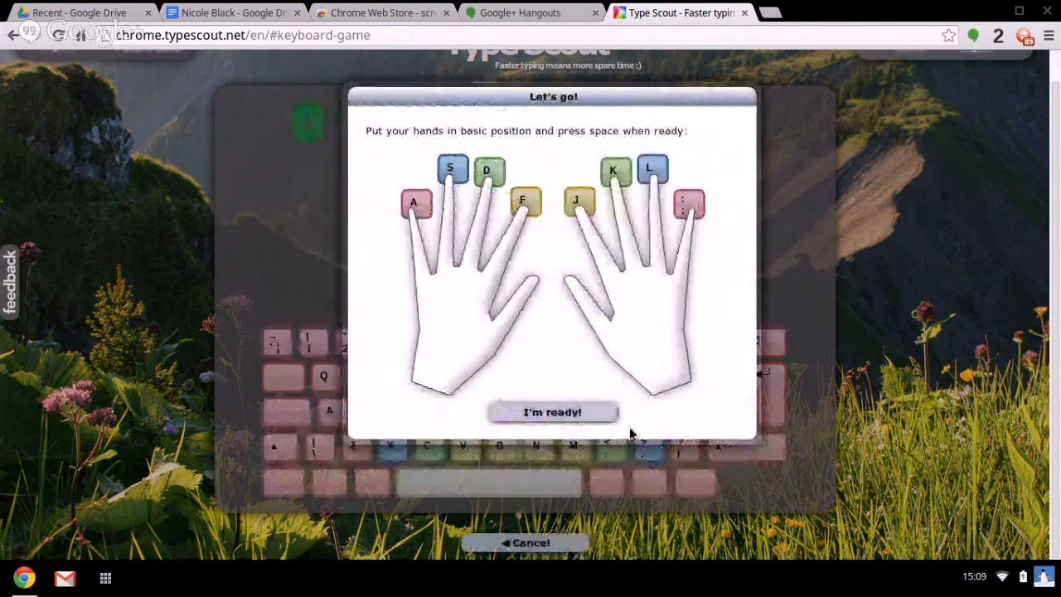
mouse_move(567, 431)
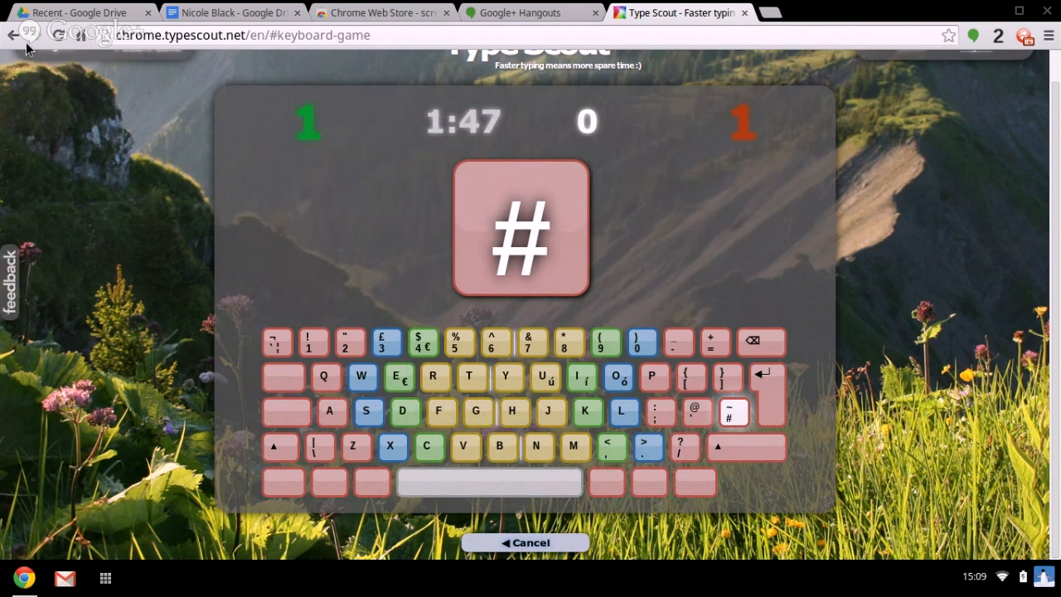
mouse_move(13, 40)
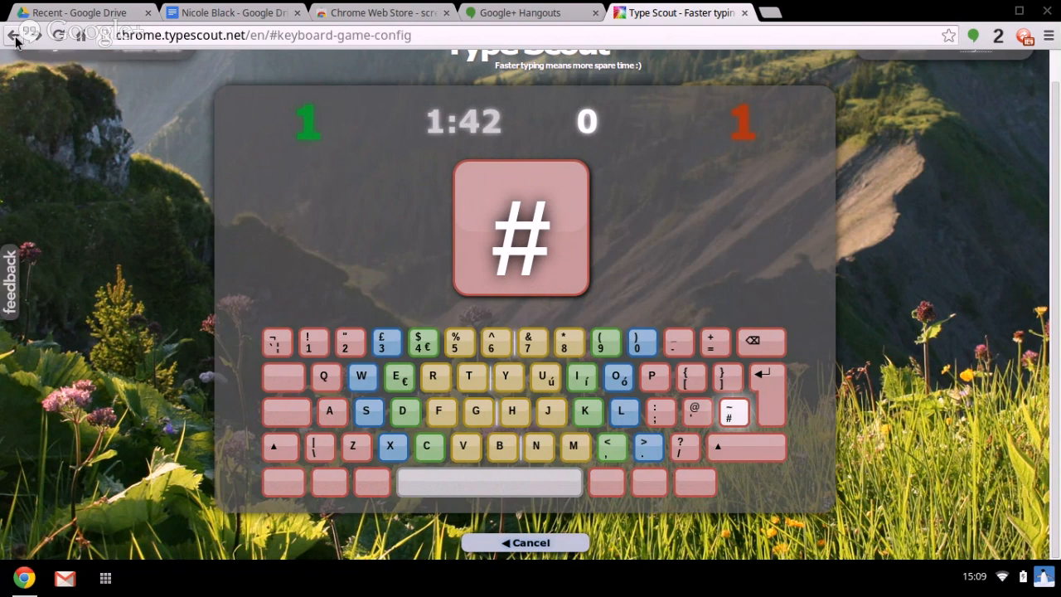
- Return to the menu and switch the Text Writing Game's text source to Direct input
left_click(527, 542)
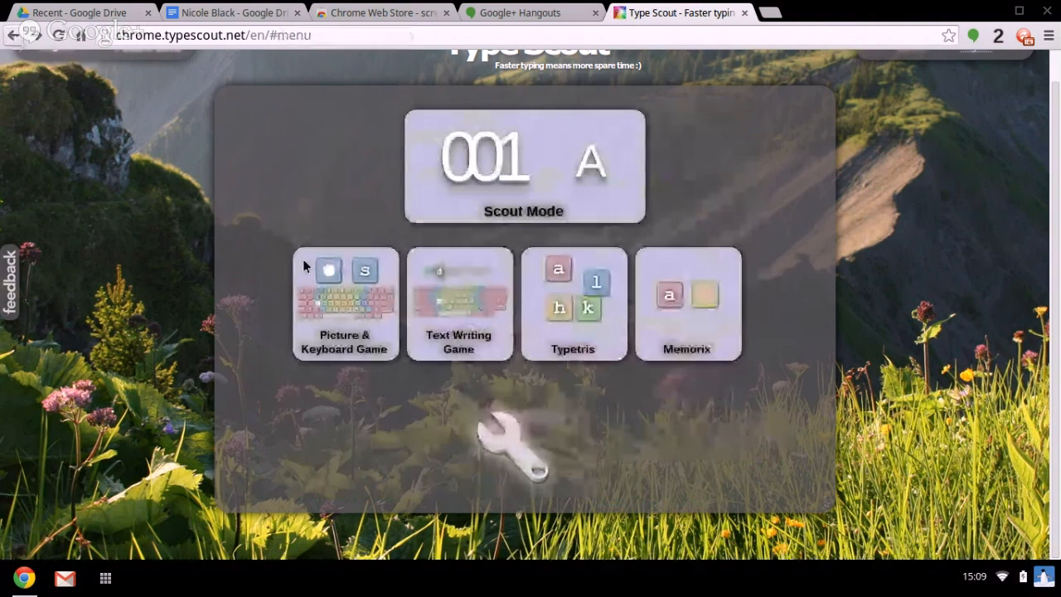
mouse_move(444, 341)
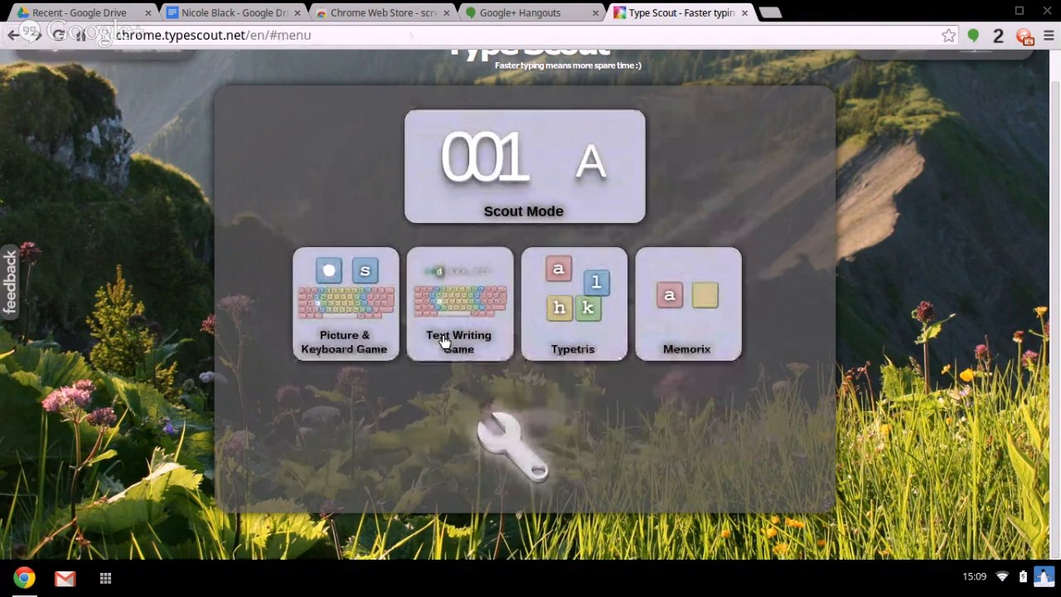
left_click(458, 302)
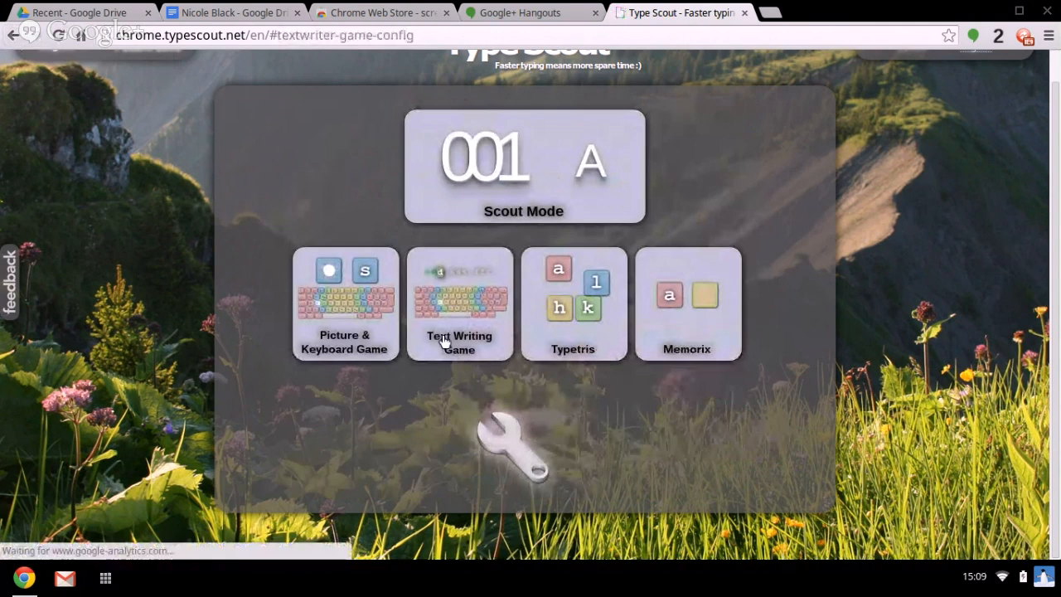
left_click(459, 301)
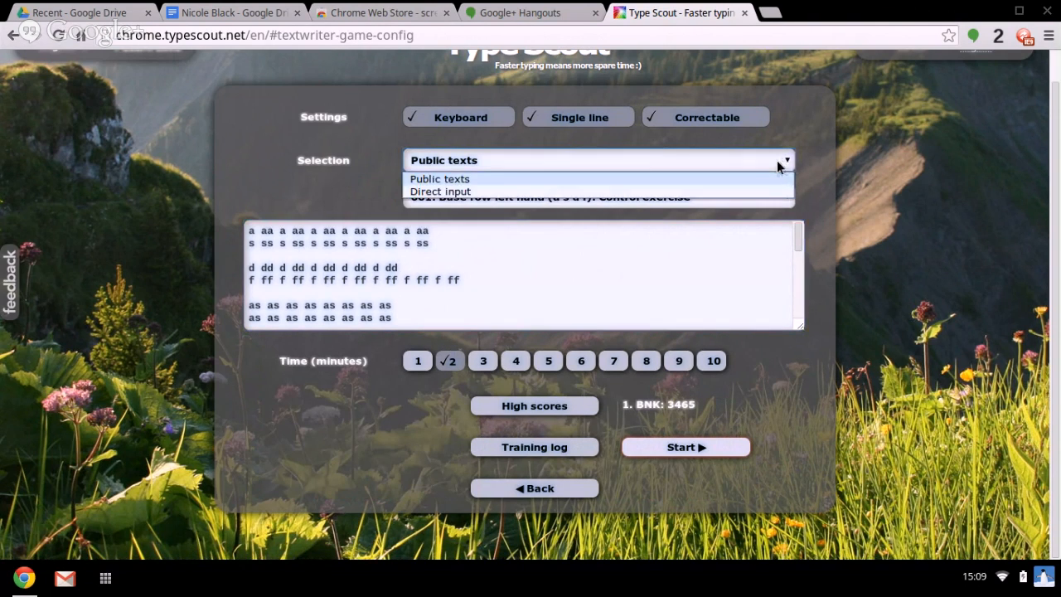
mouse_move(748, 192)
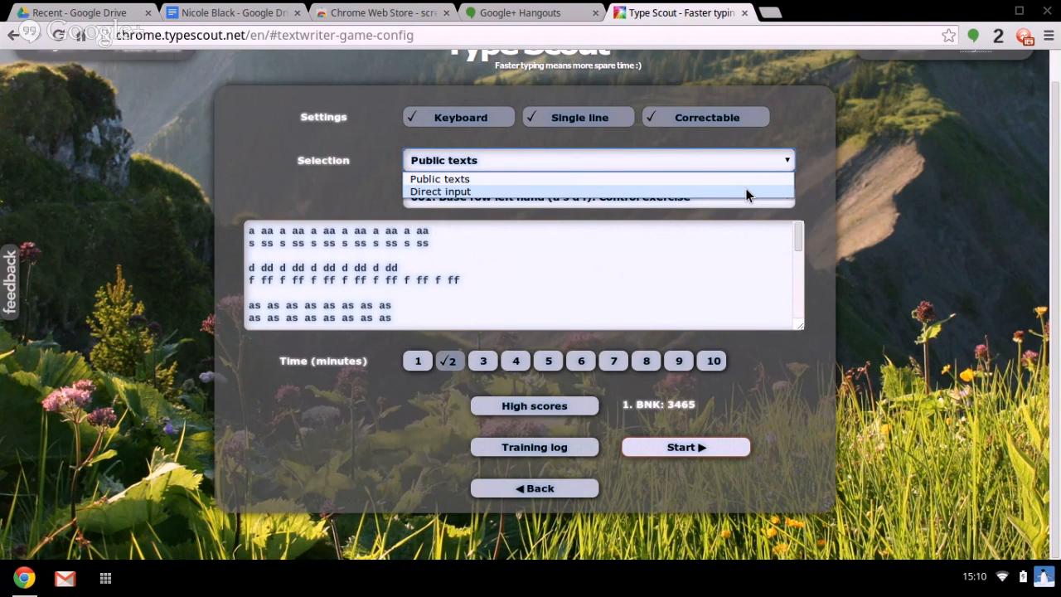
left_click(440, 191)
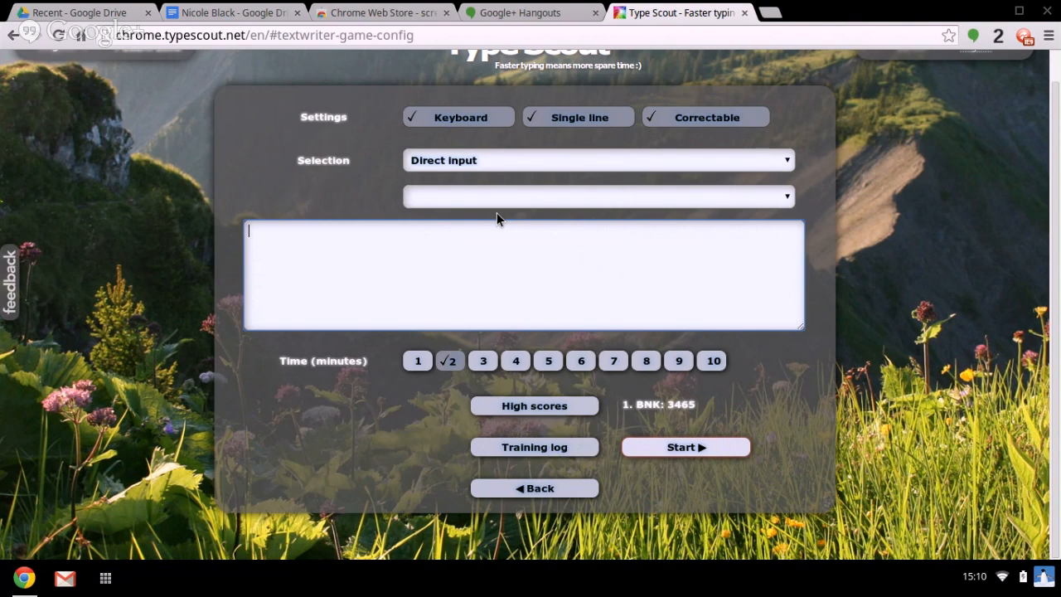
mouse_move(48, 68)
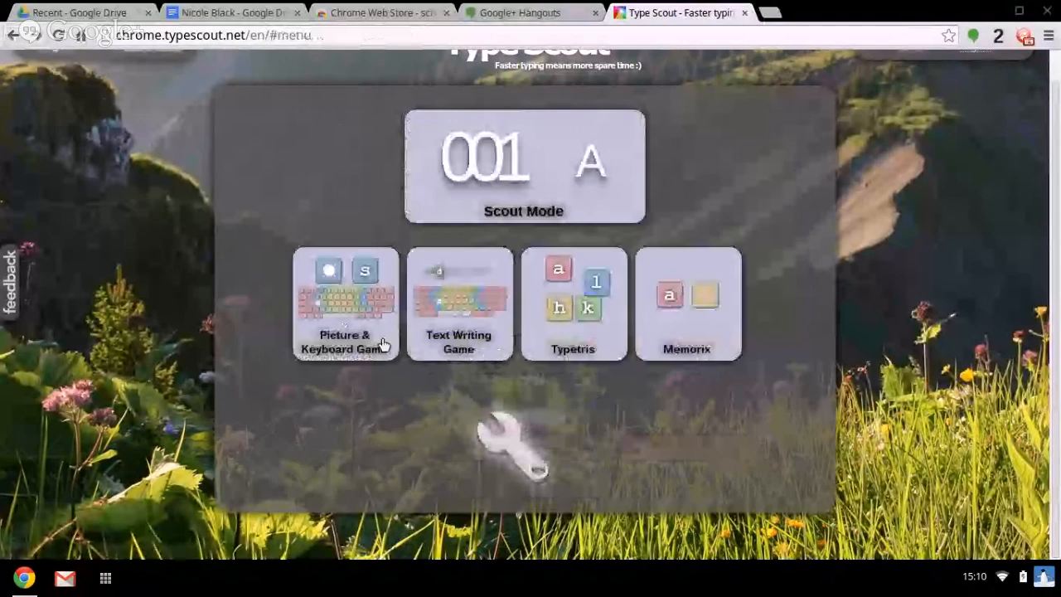
mouse_move(577, 347)
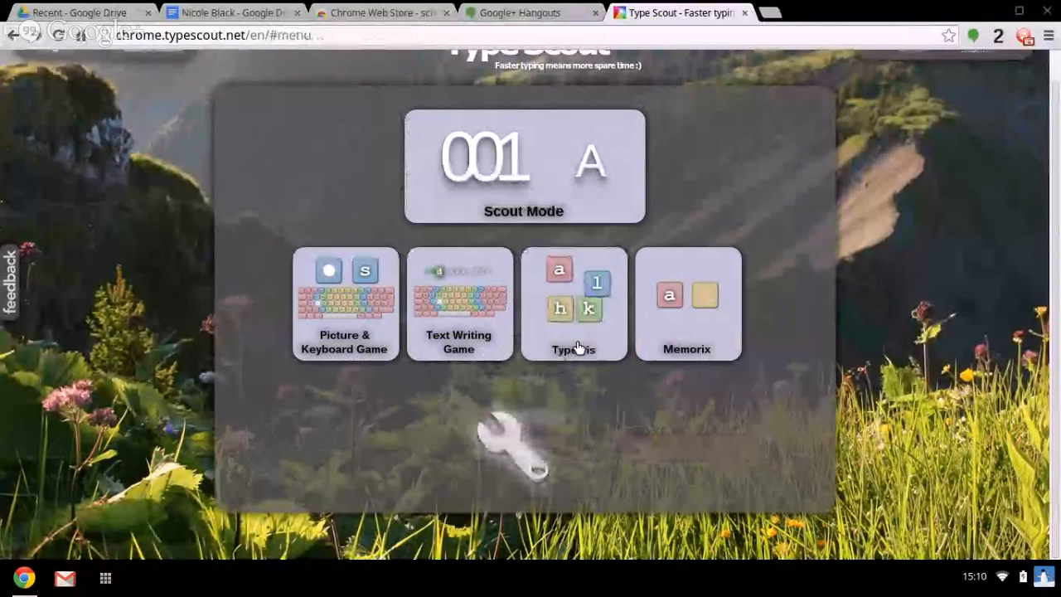
- Start a Typetris round on base-row lowercase letters and confirm hands are ready
left_click(573, 302)
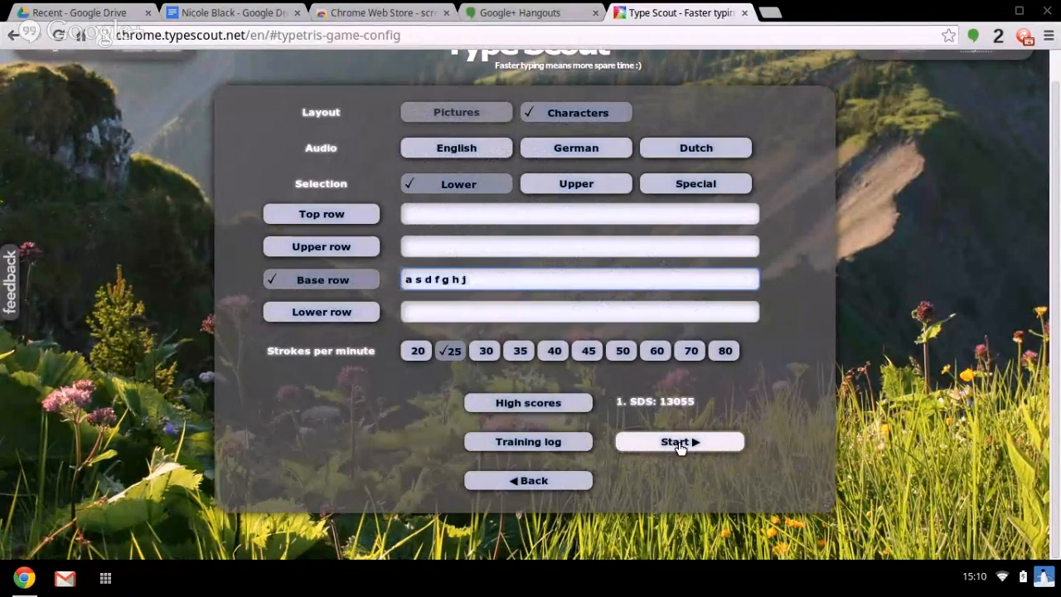
left_click(680, 441)
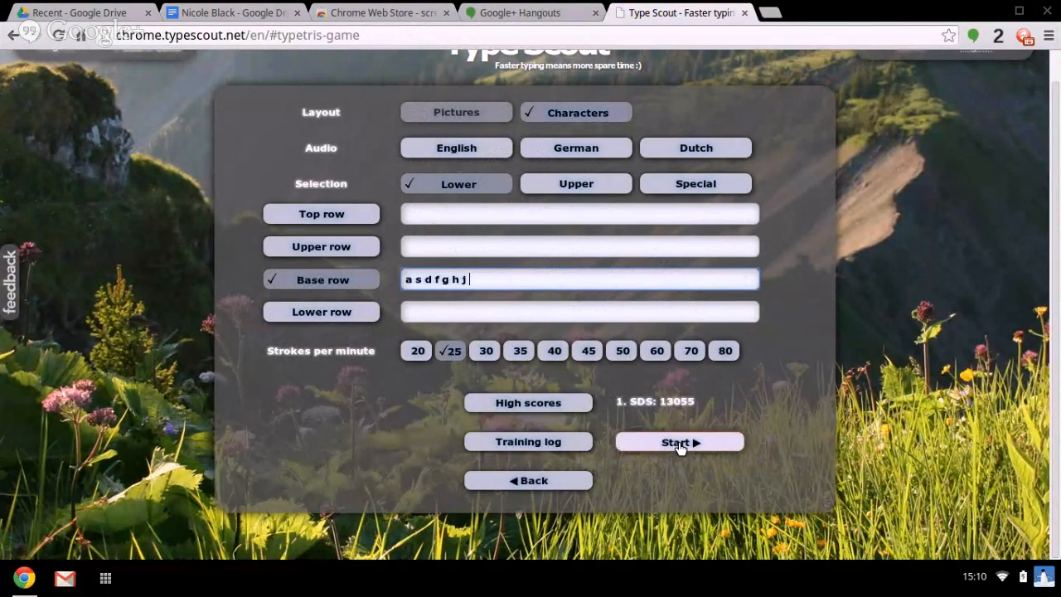
left_click(679, 441)
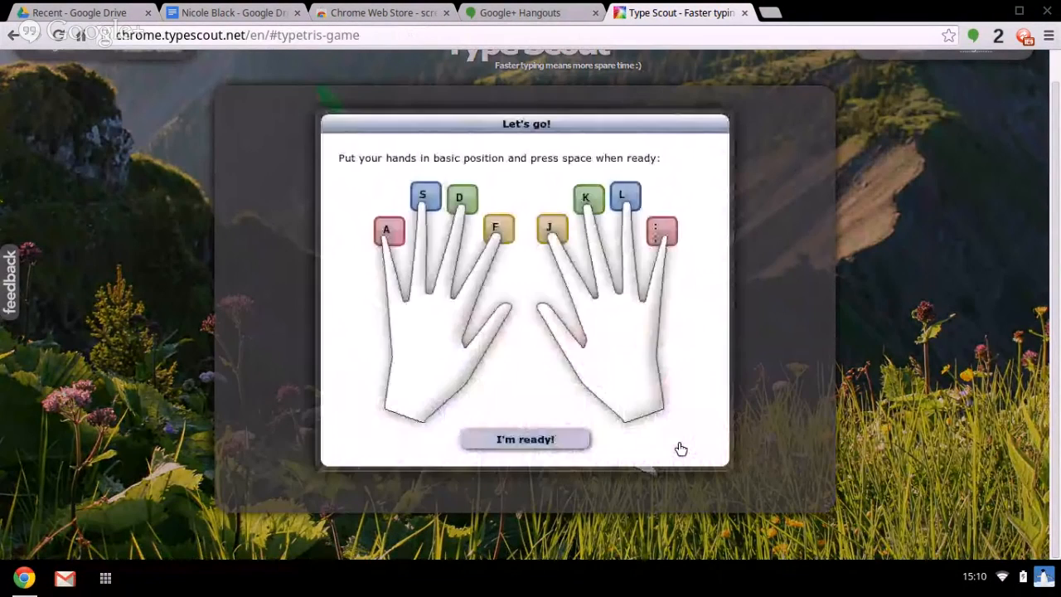
left_click(526, 438)
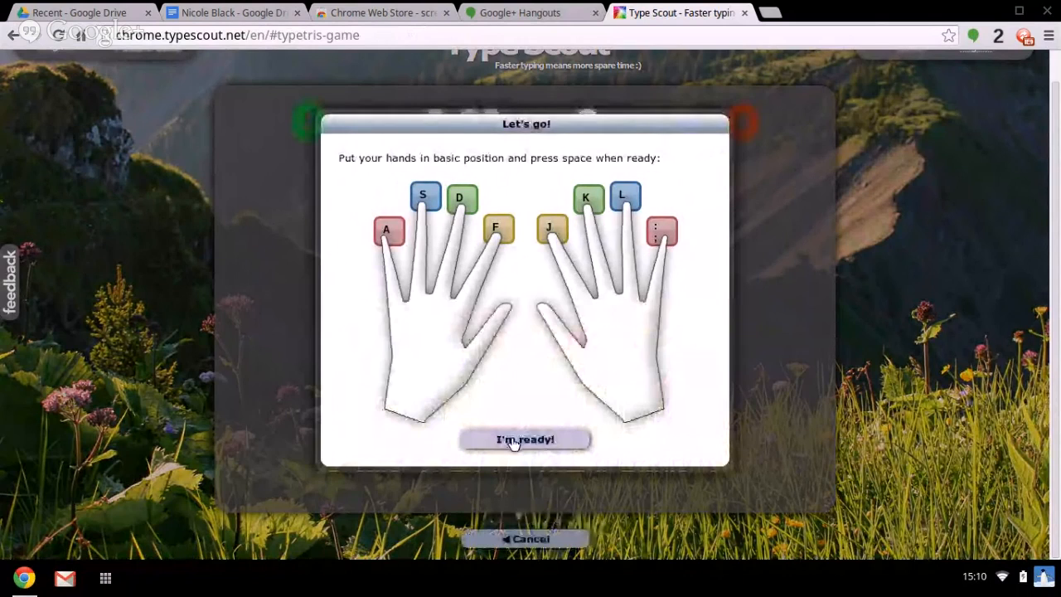
left_click(527, 438)
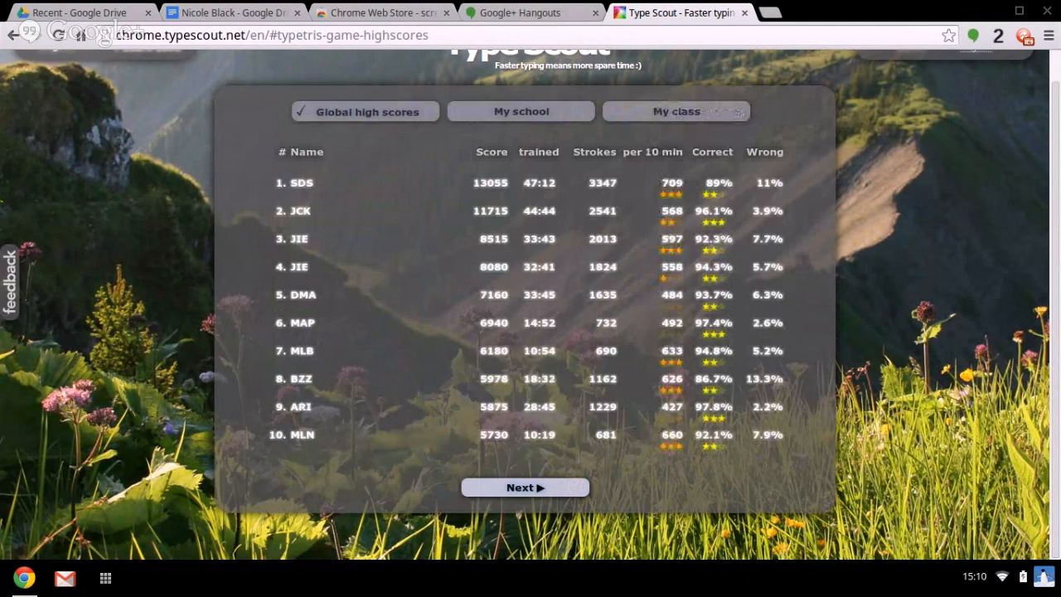
mouse_move(404, 336)
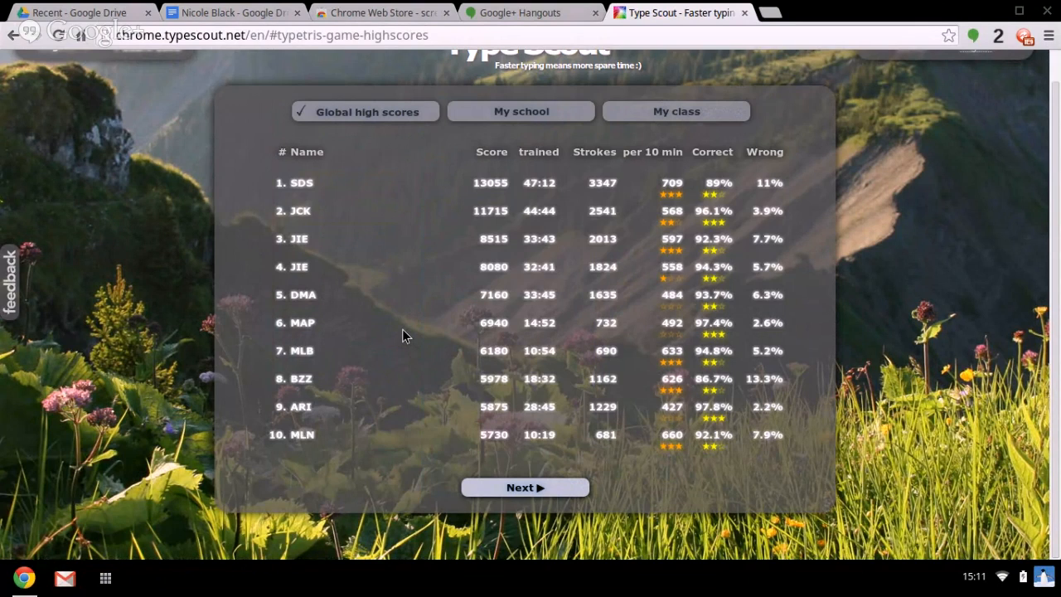
mouse_move(70, 66)
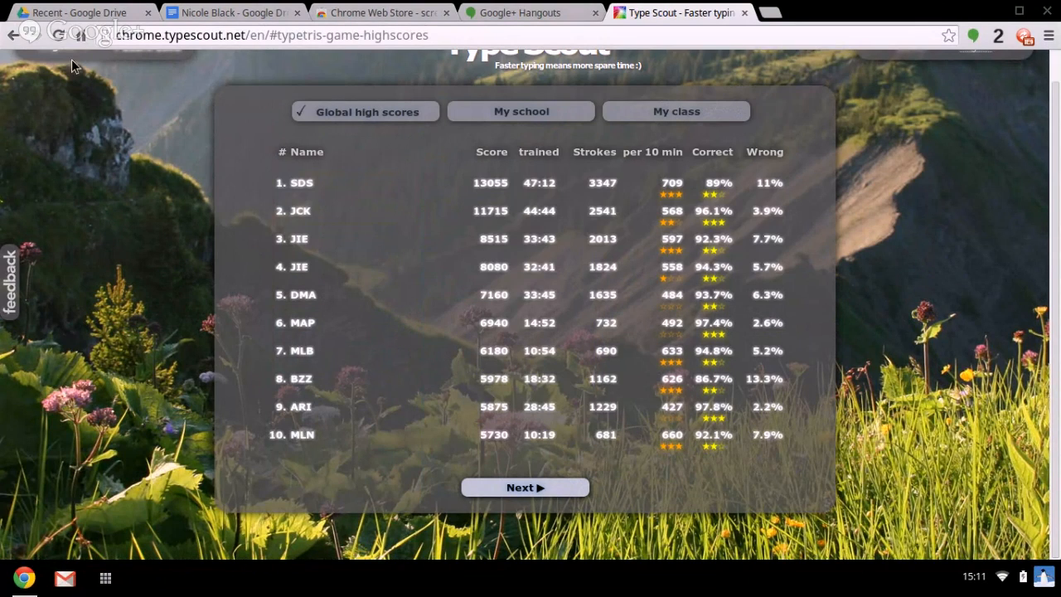
mouse_move(13, 39)
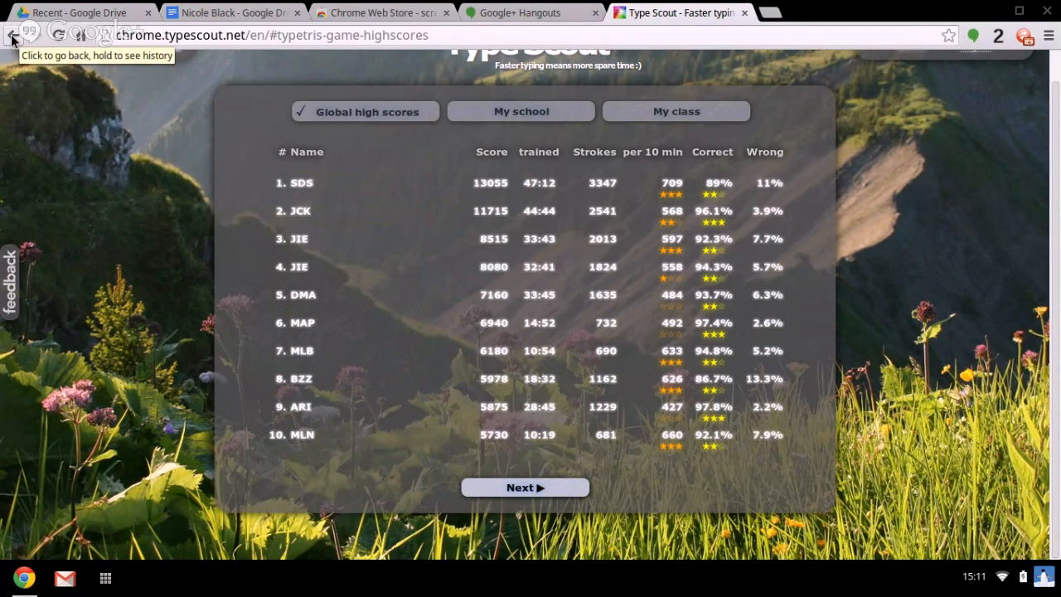
- Start a Memorix round on base-row letters from the main menu and answer with j
left_click(10, 39)
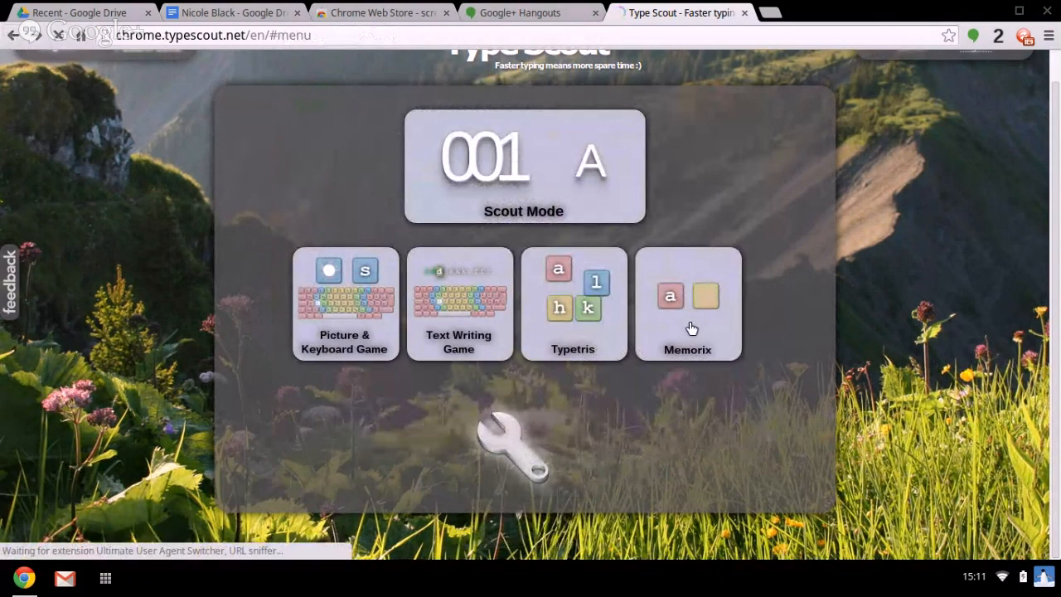
left_click(688, 303)
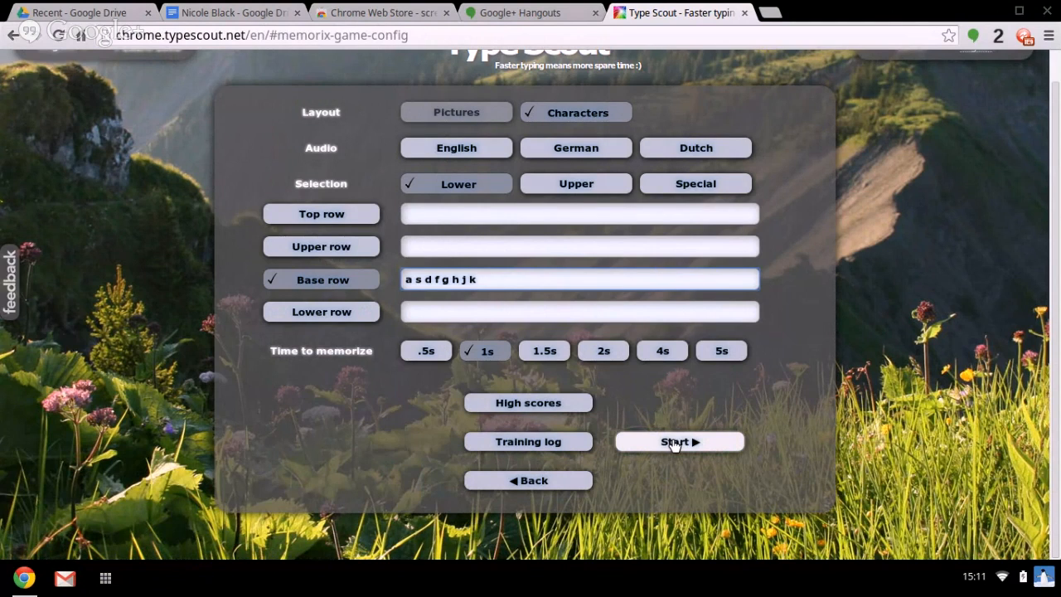
left_click(678, 441)
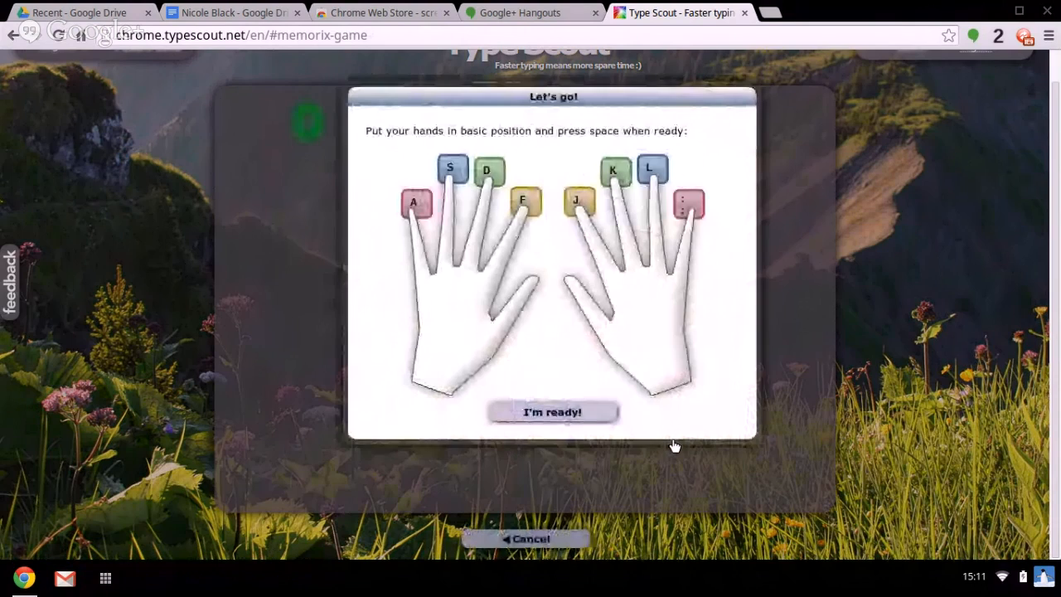
key("space")
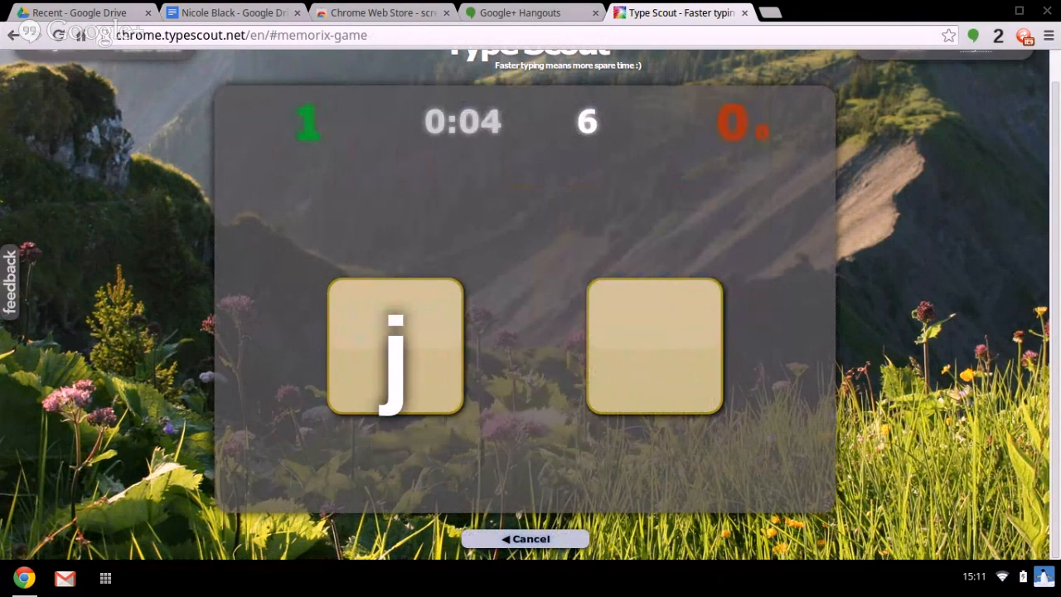
type("j")
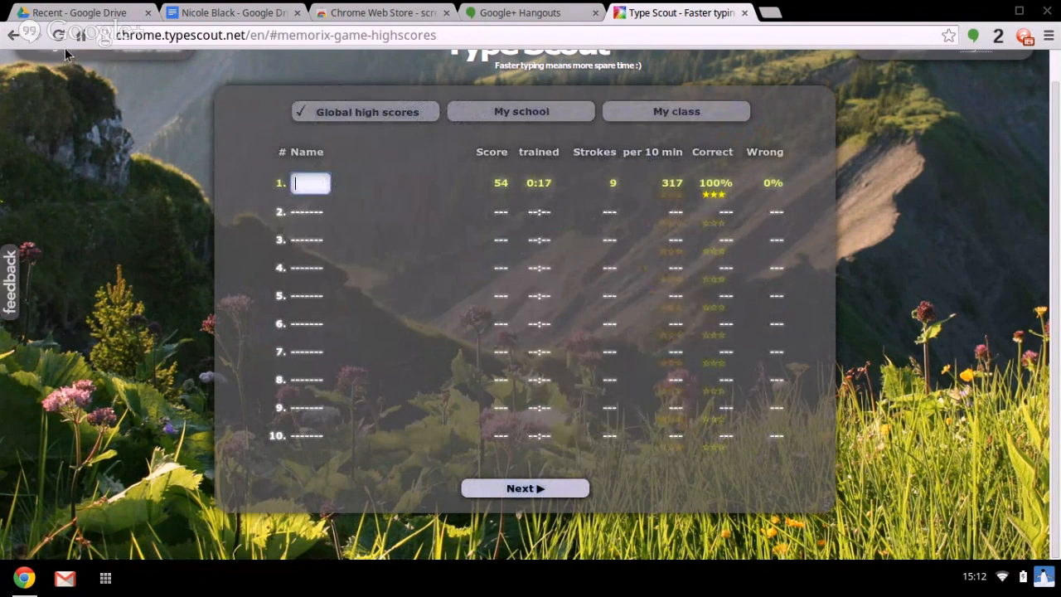
mouse_move(12, 39)
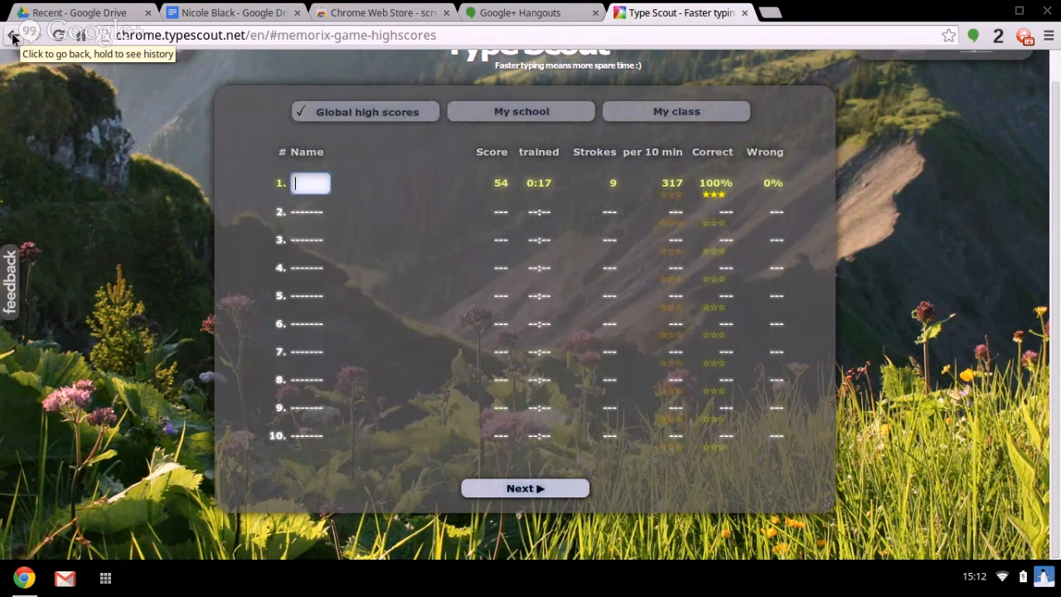
- From the lesson list, begin lesson 001 A as a Picture & Keyboard Game round
left_click(10, 40)
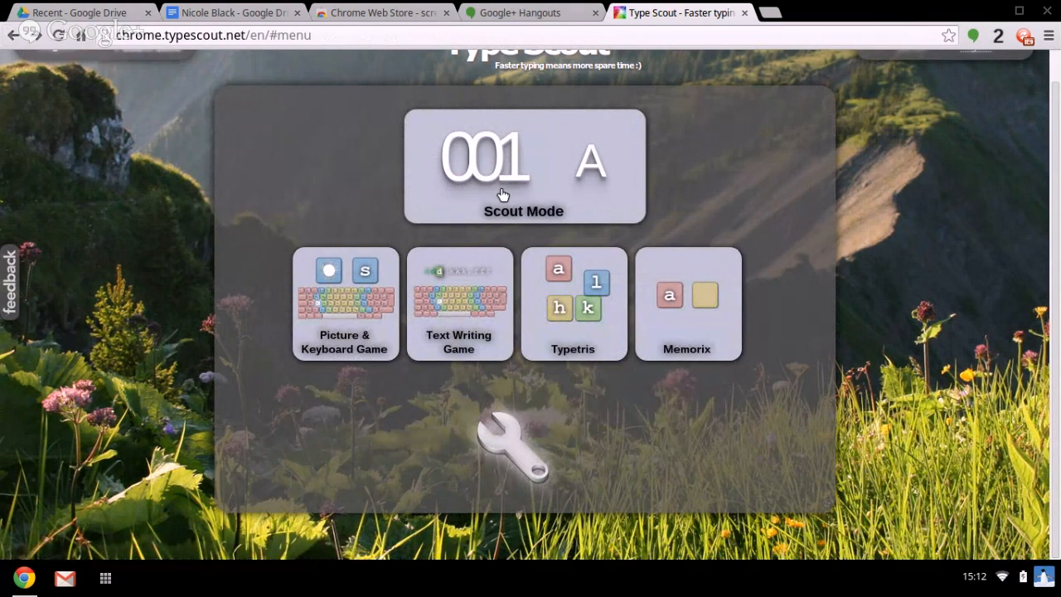
left_click(524, 166)
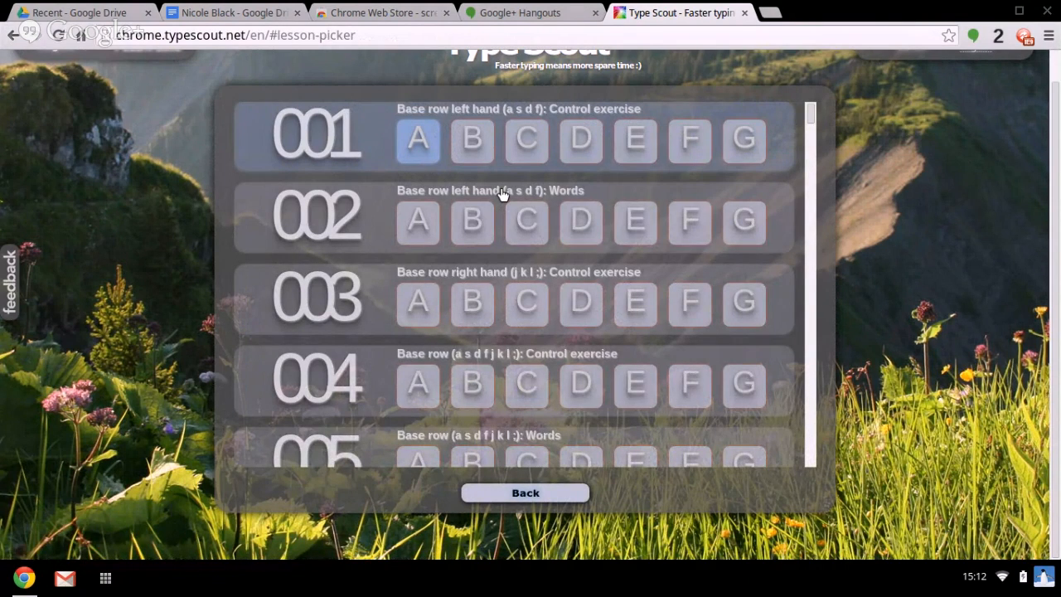
mouse_move(477, 171)
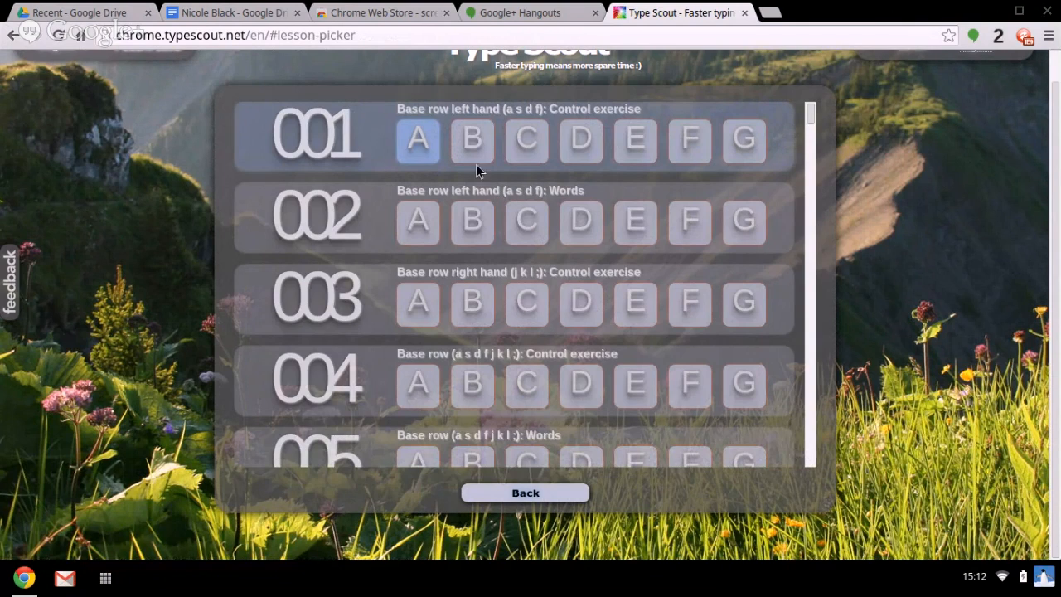
mouse_move(416, 154)
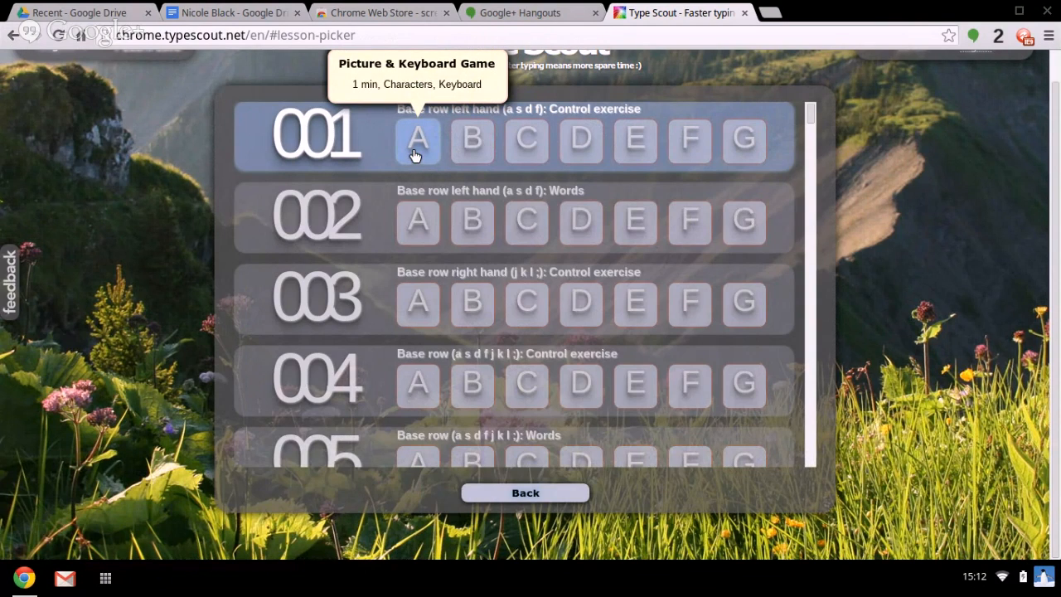
mouse_move(418, 144)
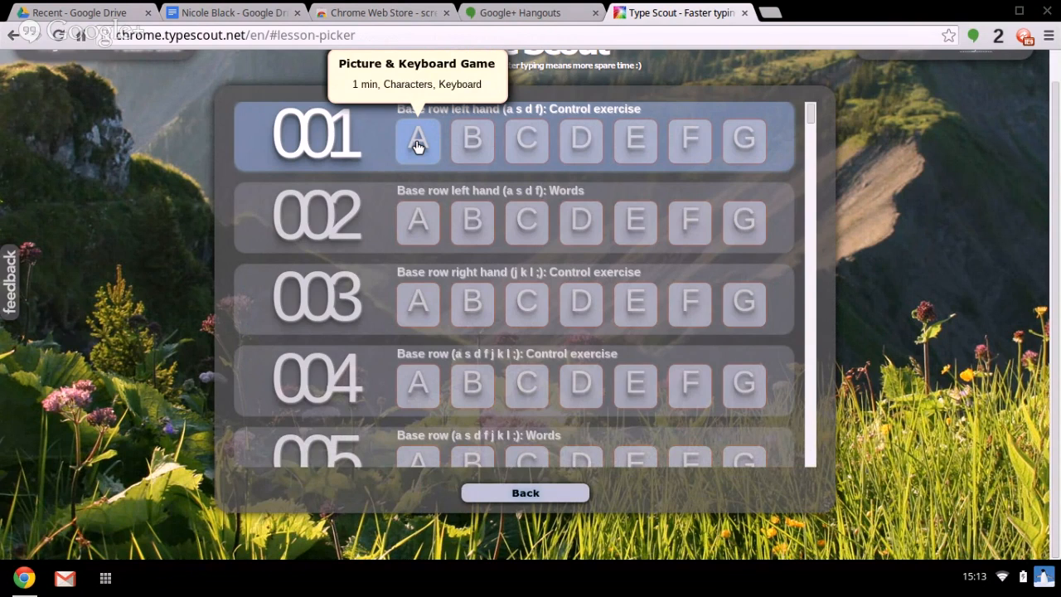
left_click(417, 139)
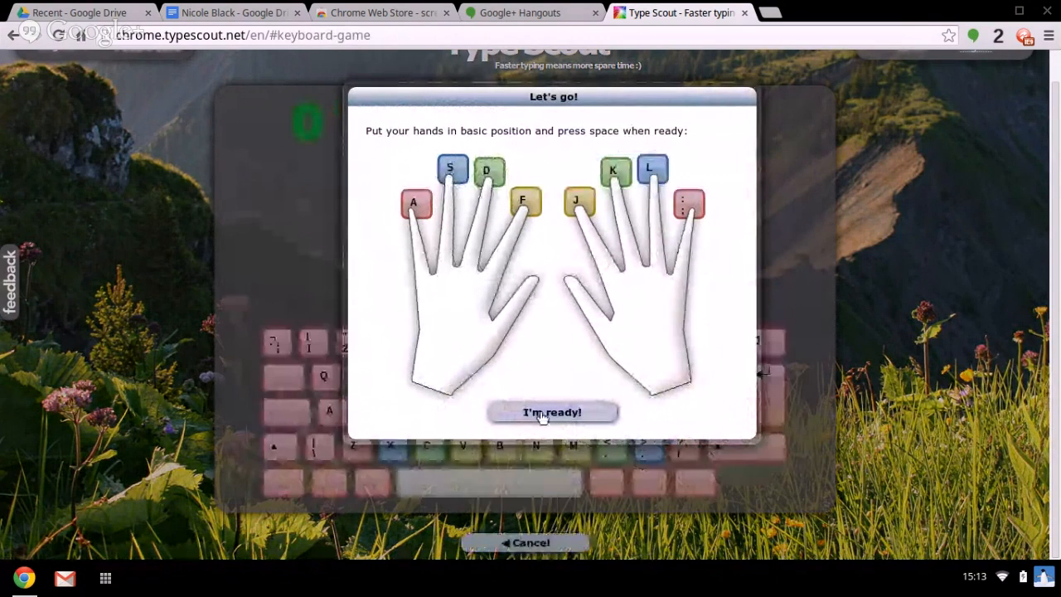
left_click(552, 411)
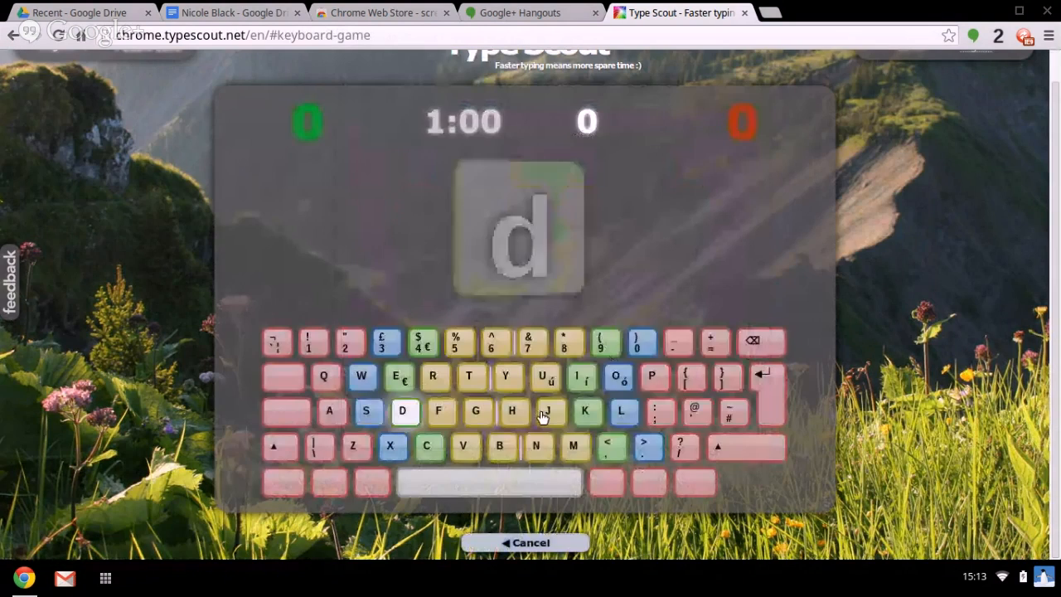
- Answer the prompted letters d, d, f, then quit back to the lesson list
key("d")
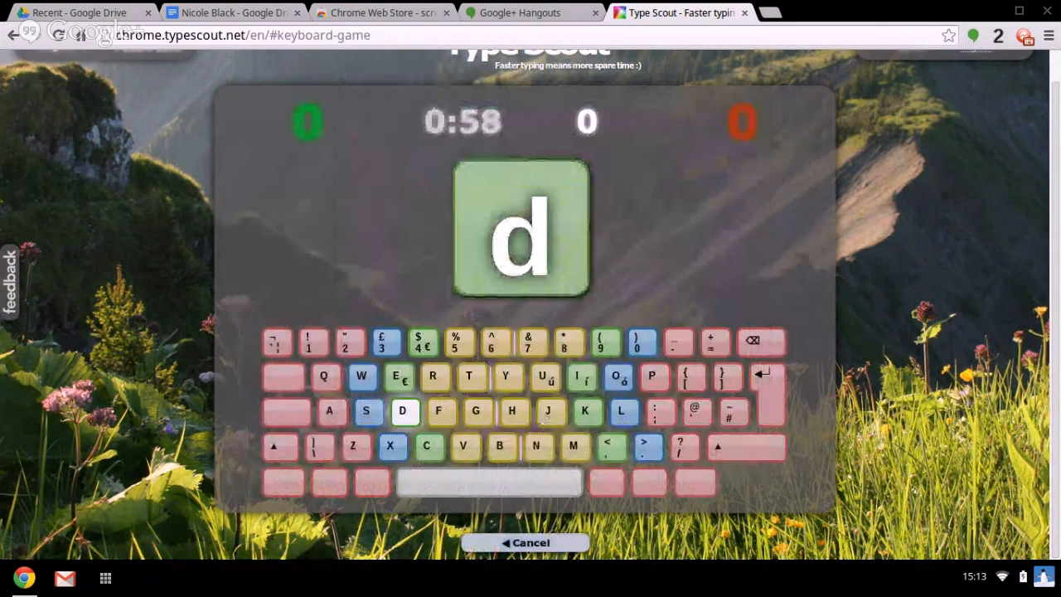
key("d")
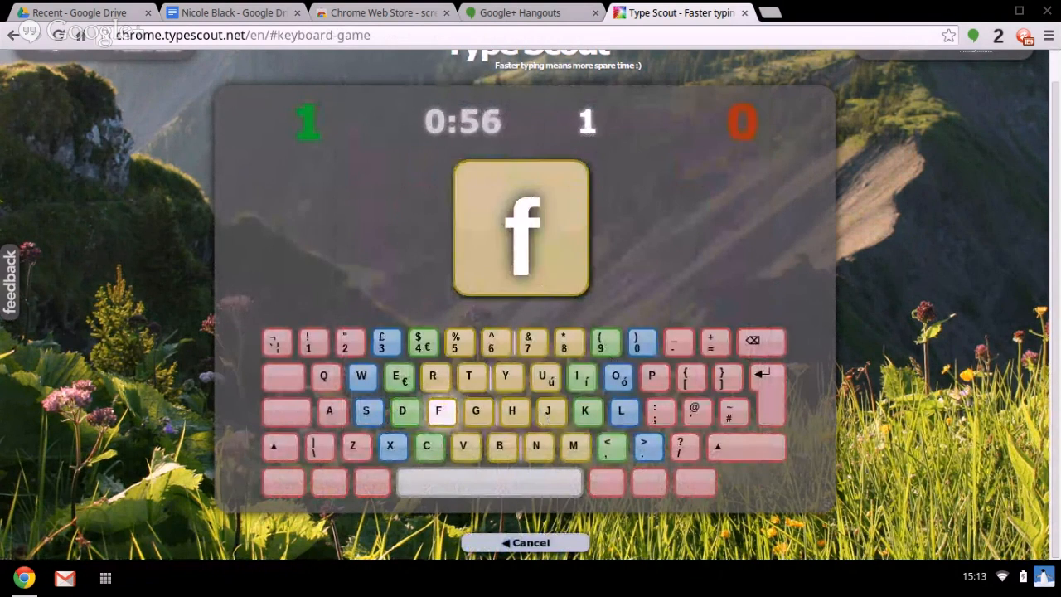
key("f")
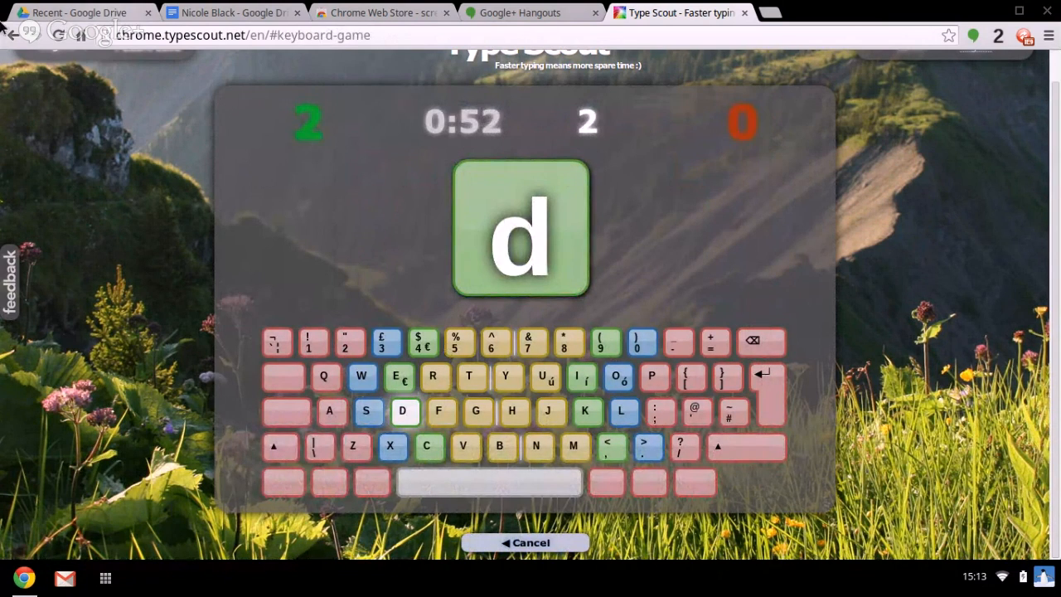
left_click(13, 40)
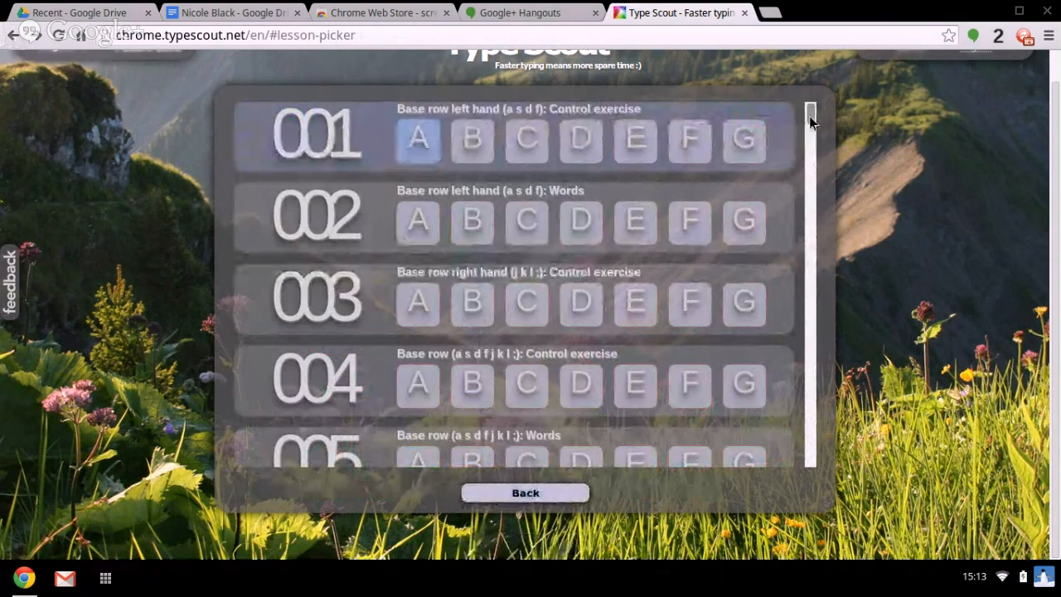
- Scroll the lesson list down to its final entry, lesson 095
scroll("down", 3)
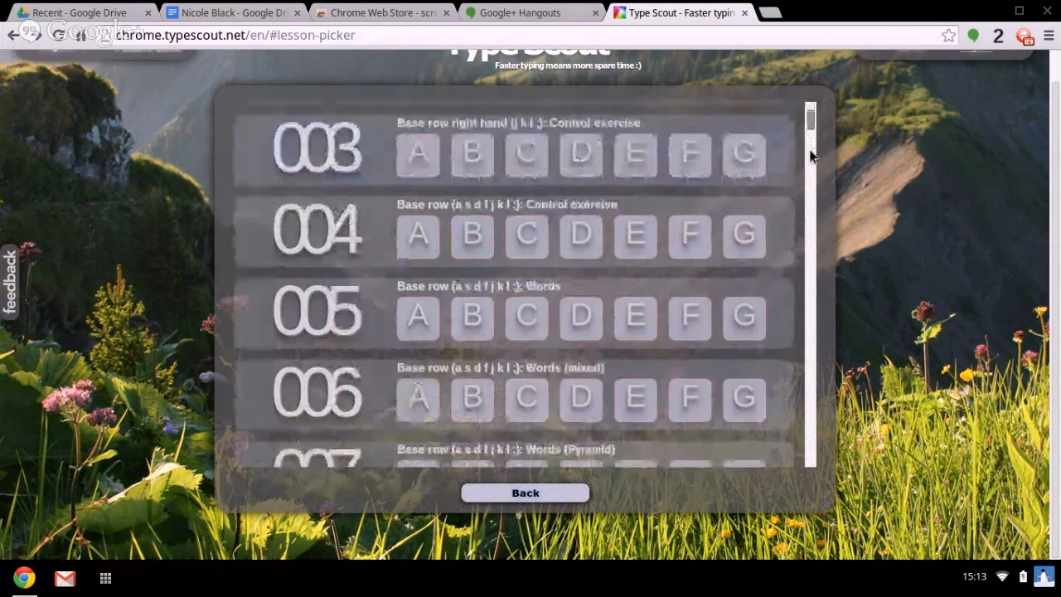
scroll("down", 3)
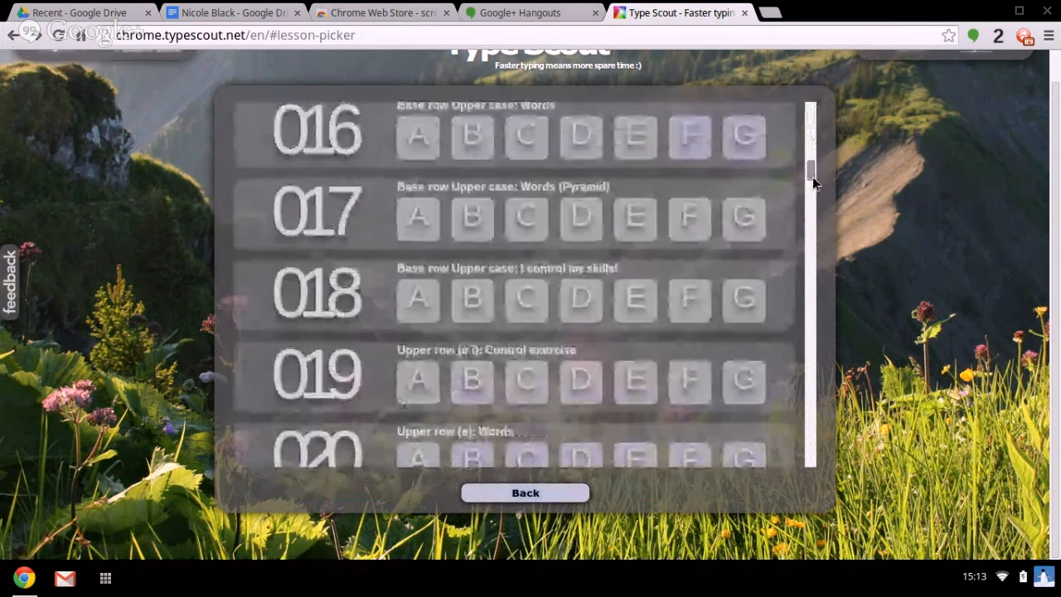
scroll("down", 3)
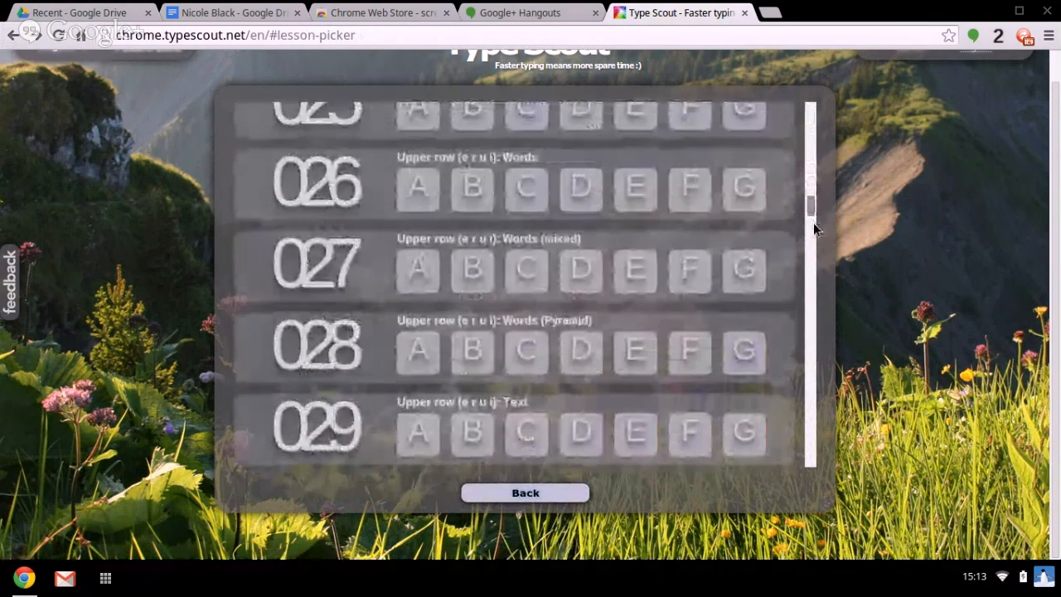
scroll("down", 3)
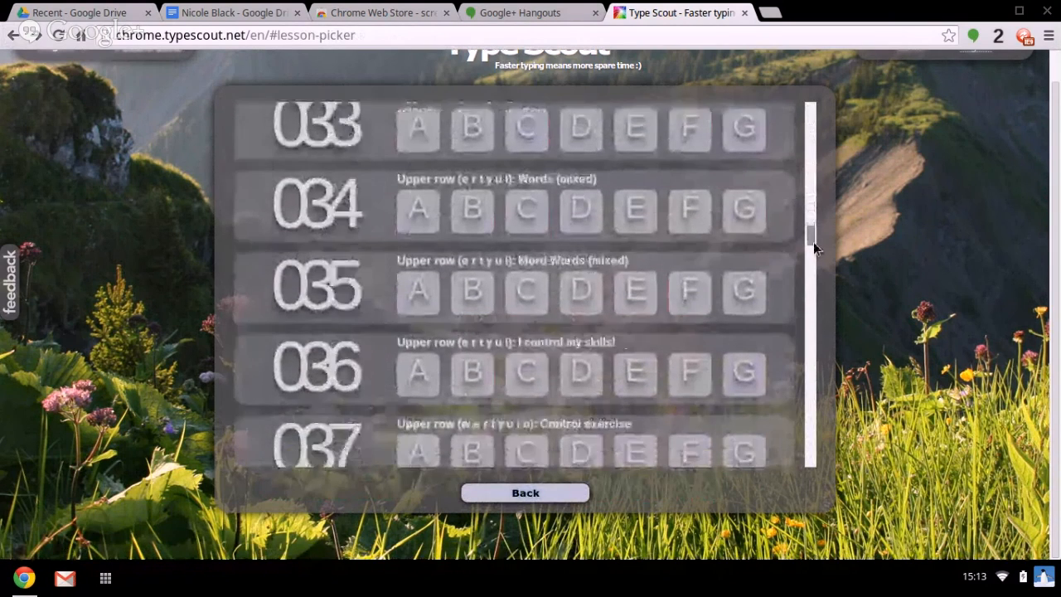
scroll("down", 3)
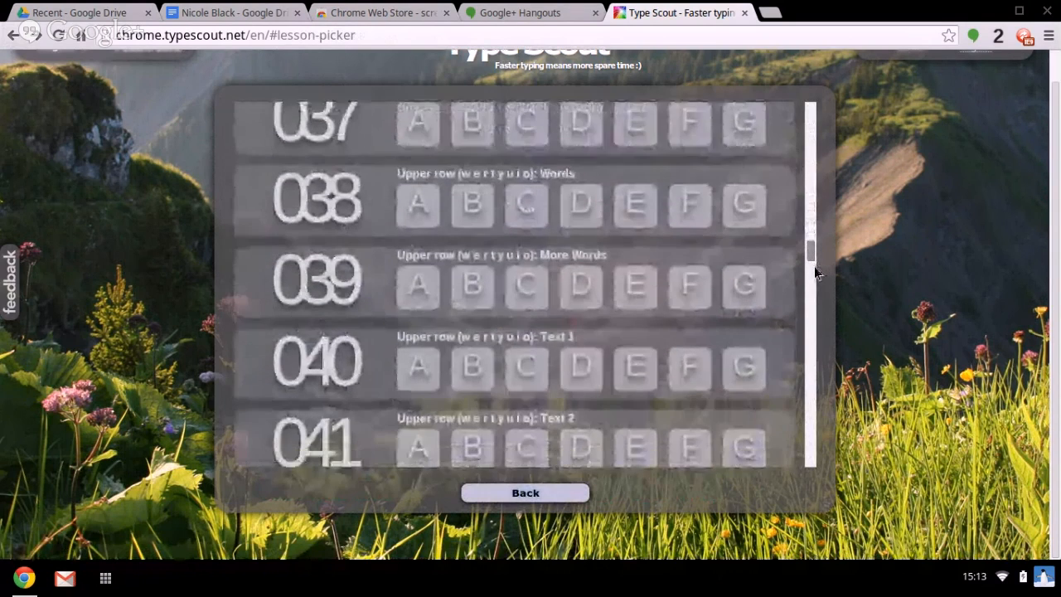
scroll("down", 3)
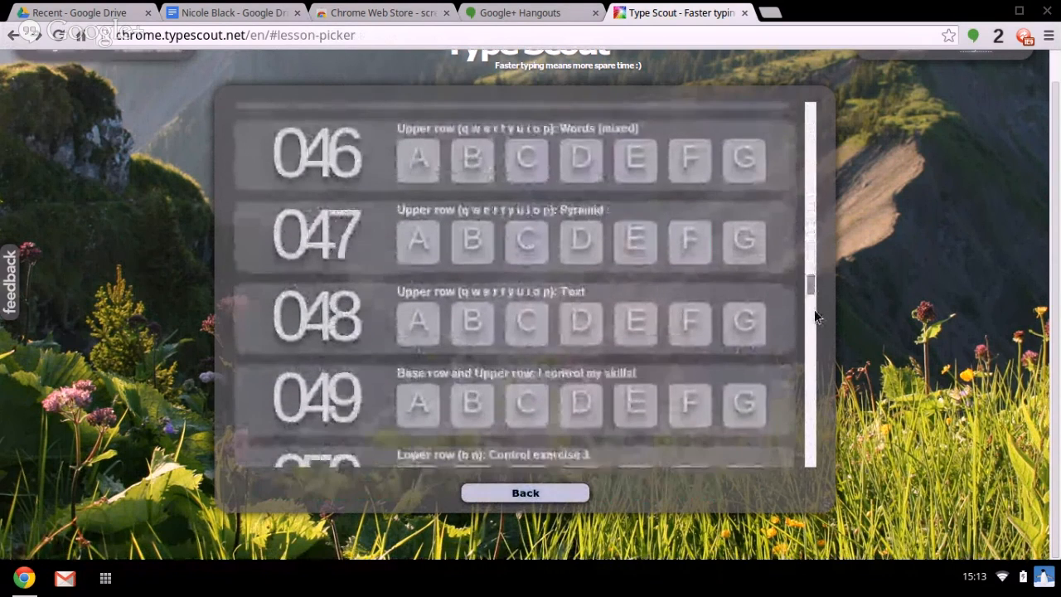
scroll("down", 3)
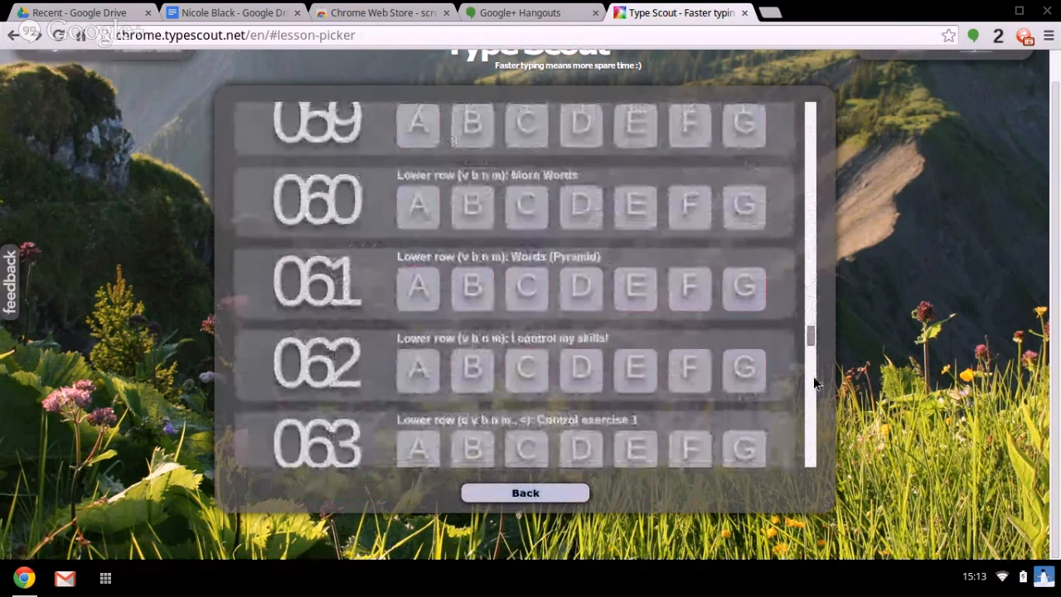
scroll("down", 3)
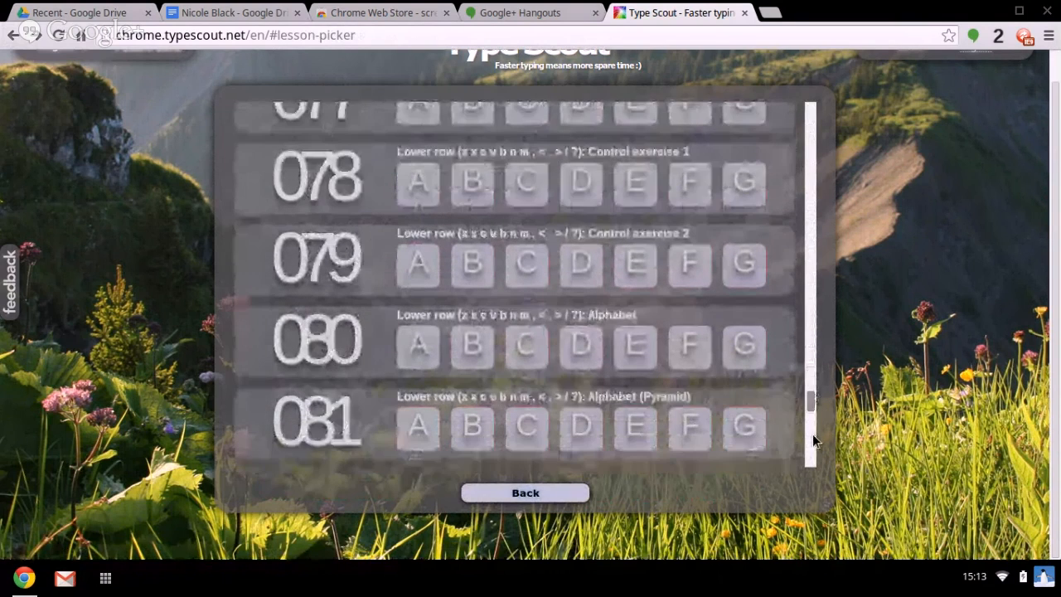
scroll("down", 3)
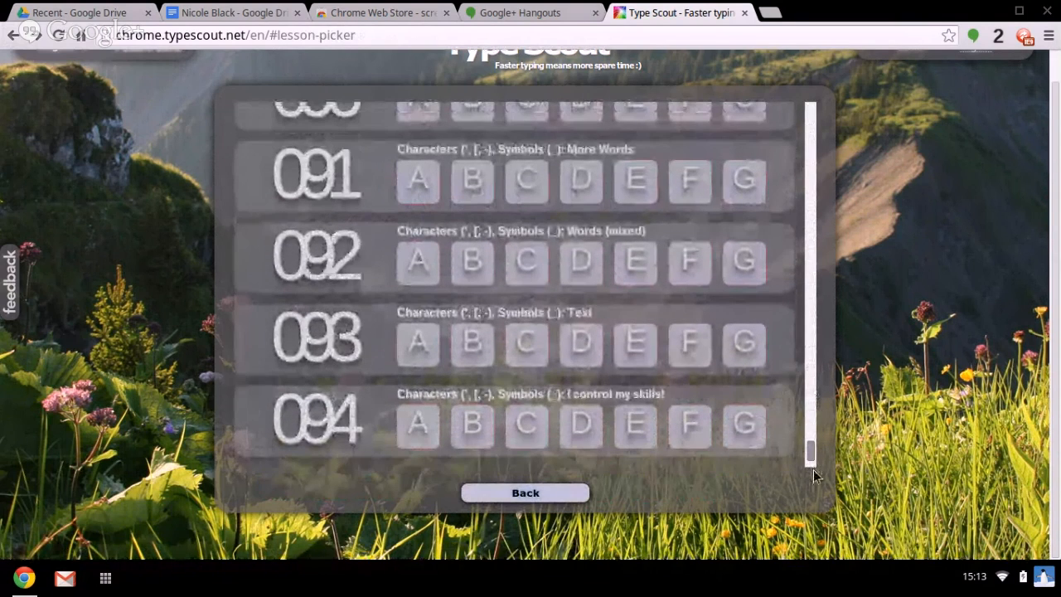
scroll("down", 3)
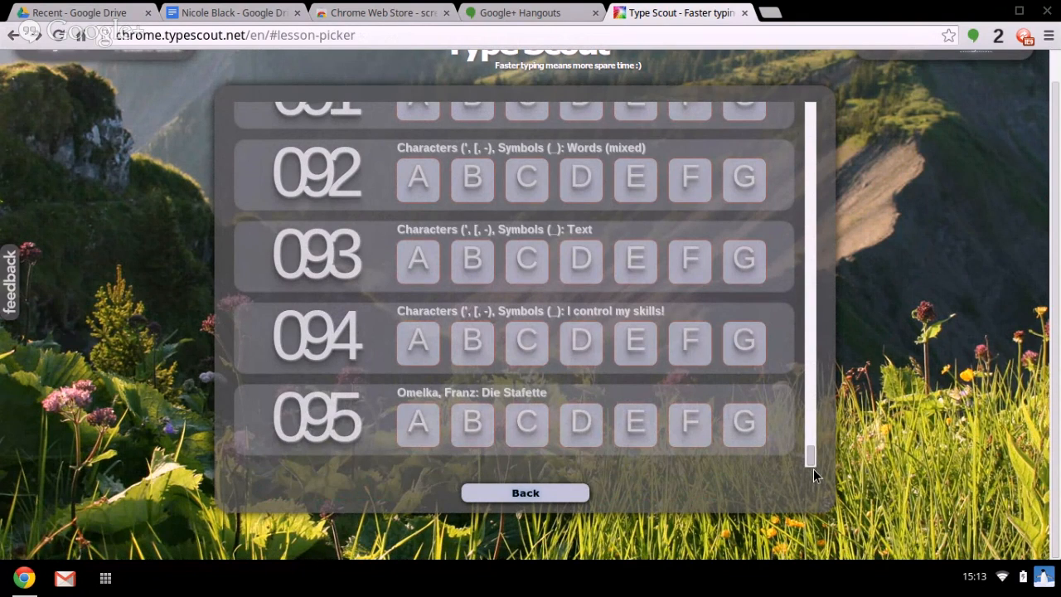
mouse_move(583, 508)
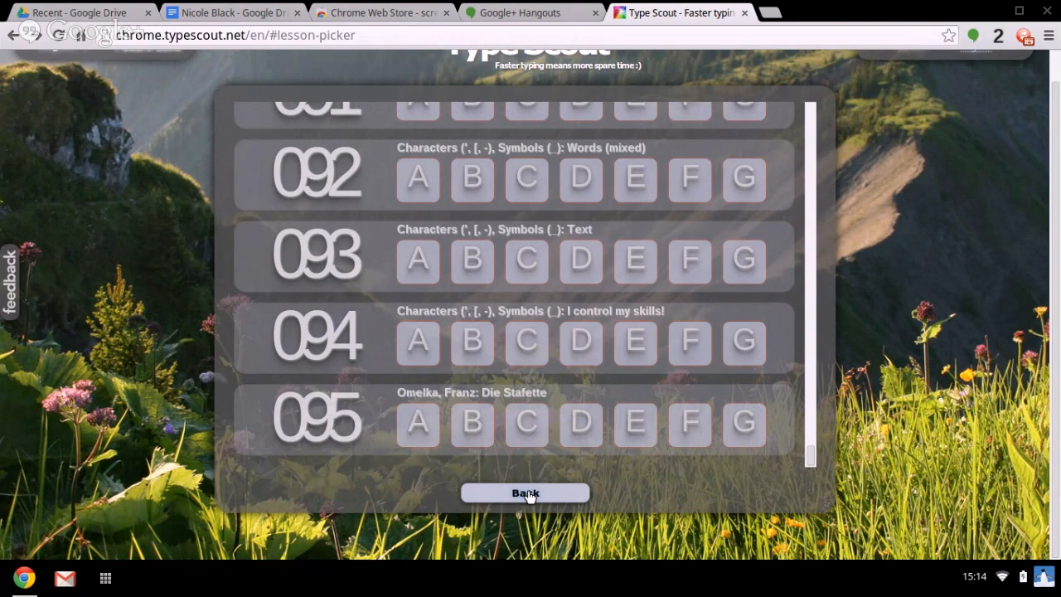
left_click(524, 492)
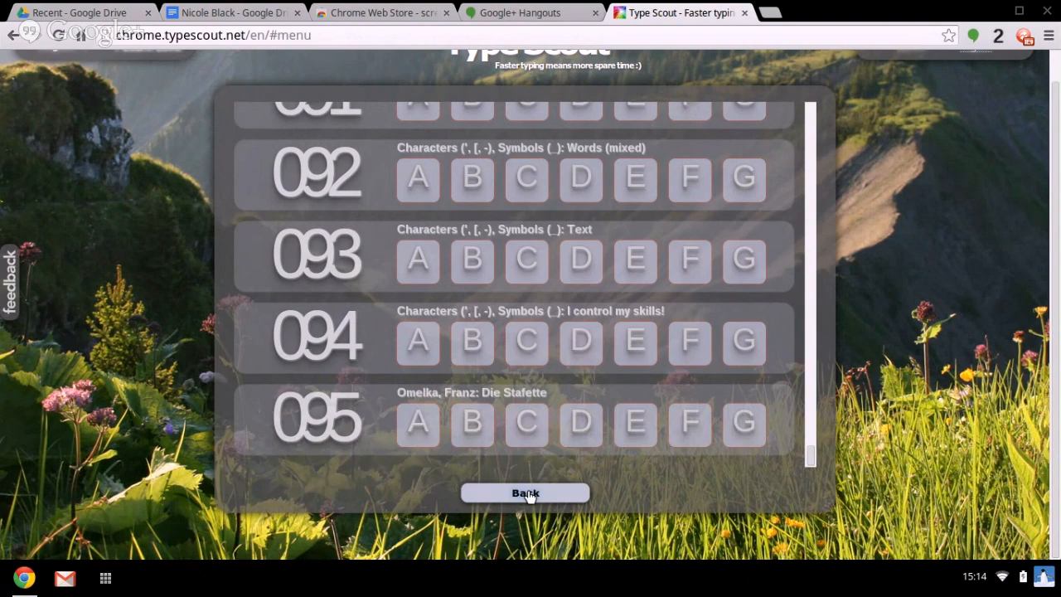
- Return from the level list to the main menu and bring up the Settings panel
left_click(523, 493)
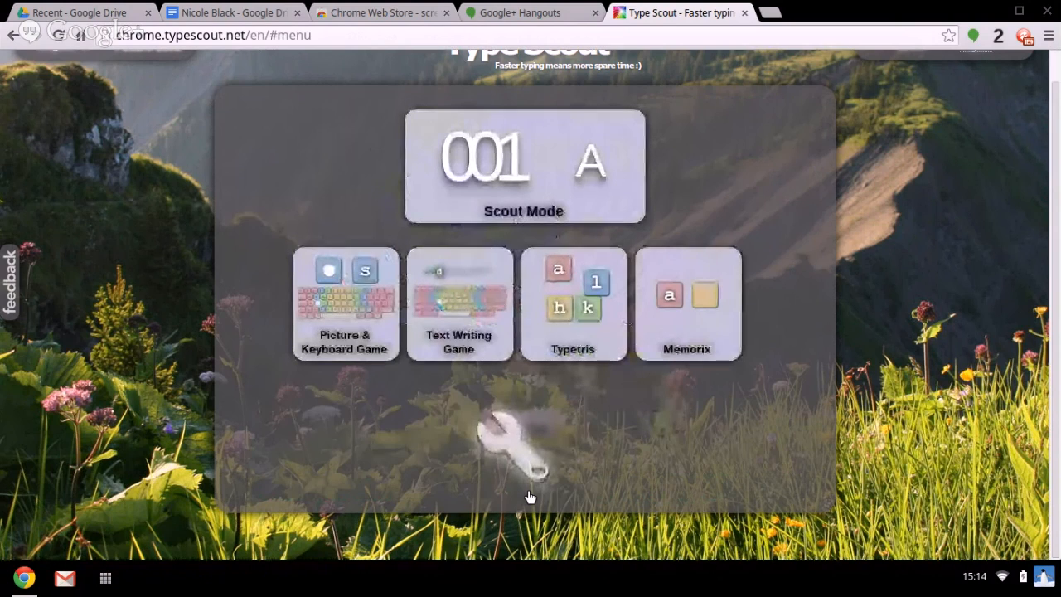
mouse_move(513, 457)
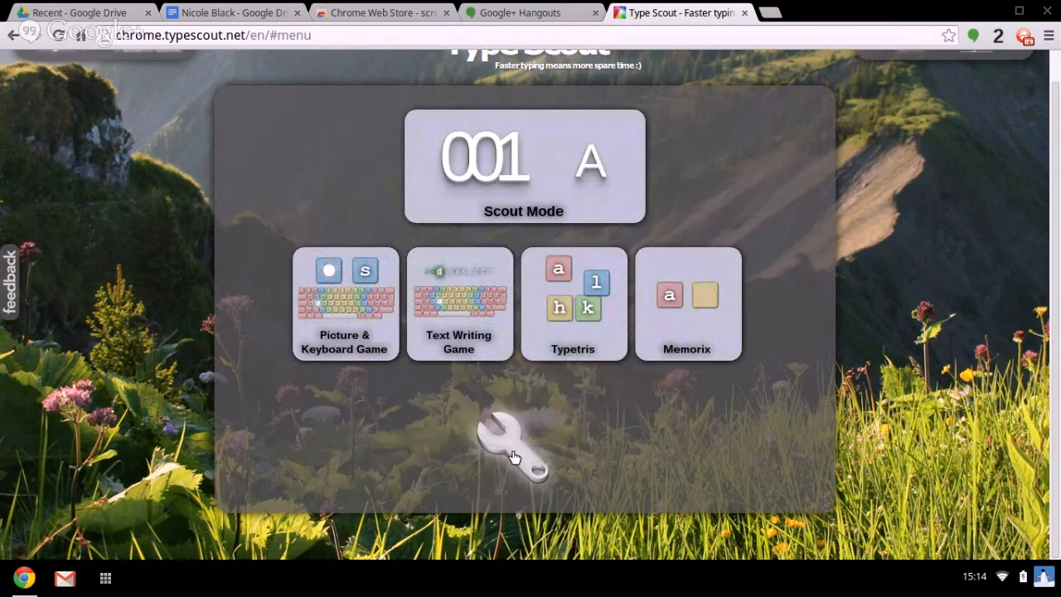
left_click(512, 451)
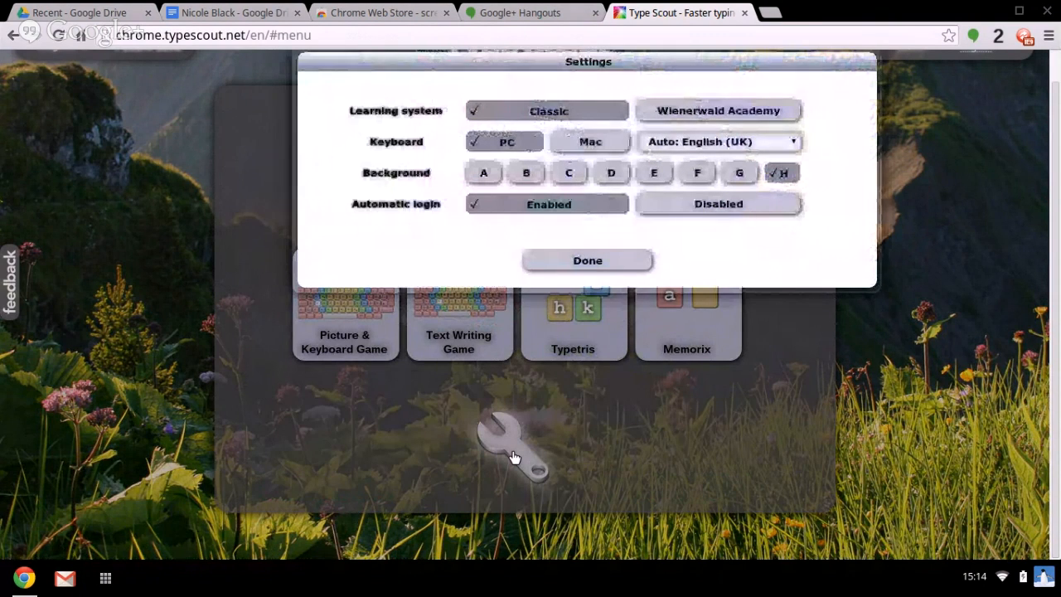
mouse_move(673, 338)
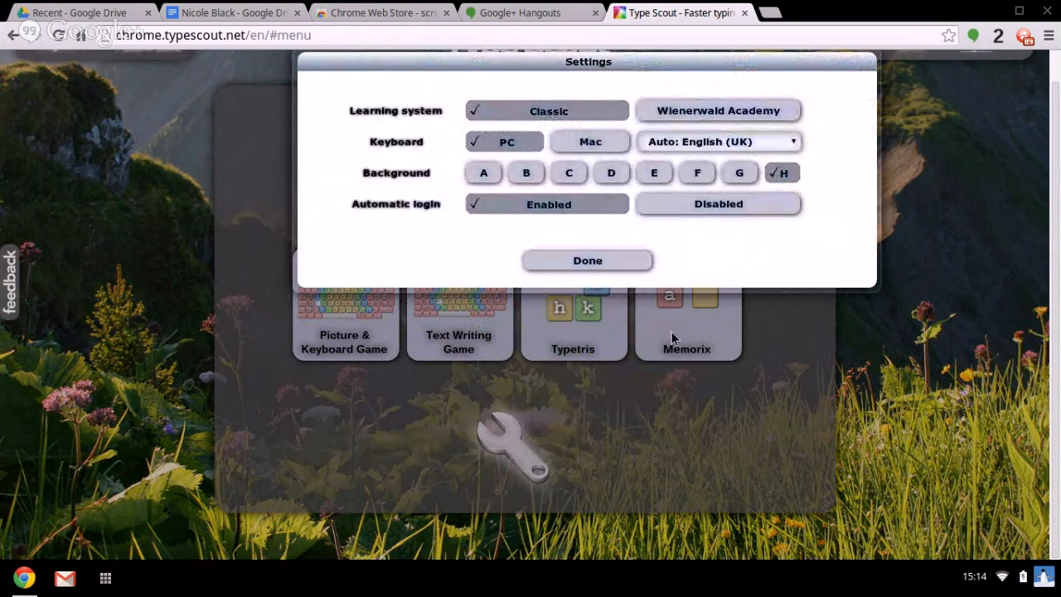
mouse_move(771, 148)
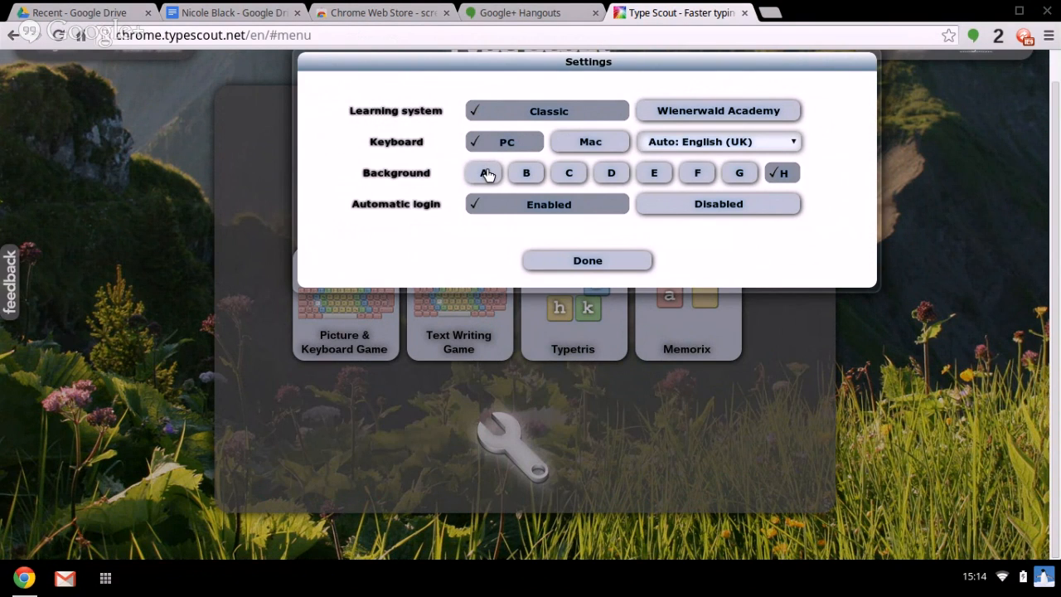
- Preview backgrounds A through H, from rainbow stripes to flowery mountain meadow
left_click(482, 172)
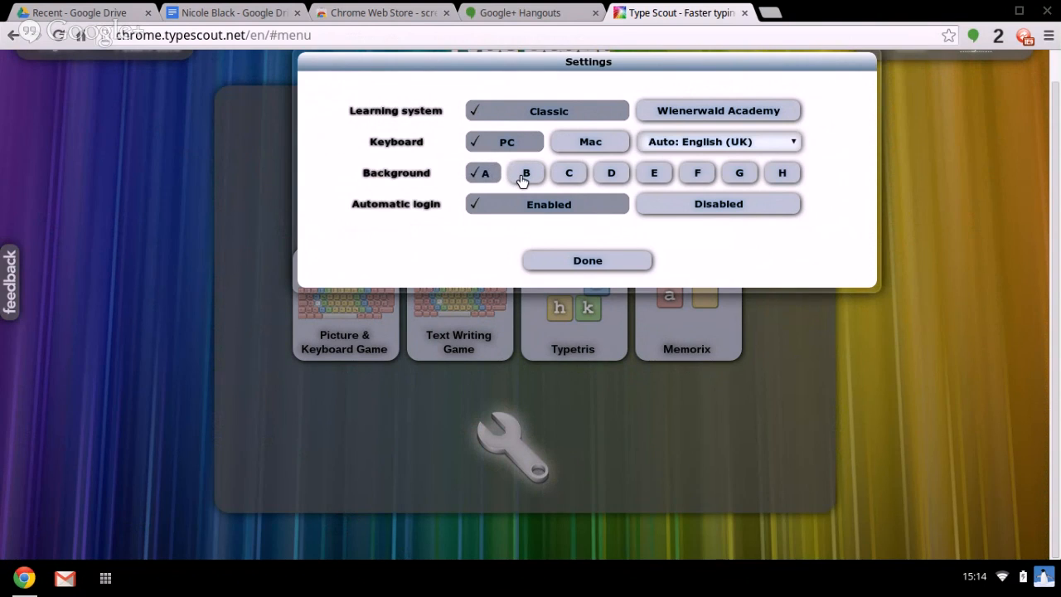
left_click(526, 173)
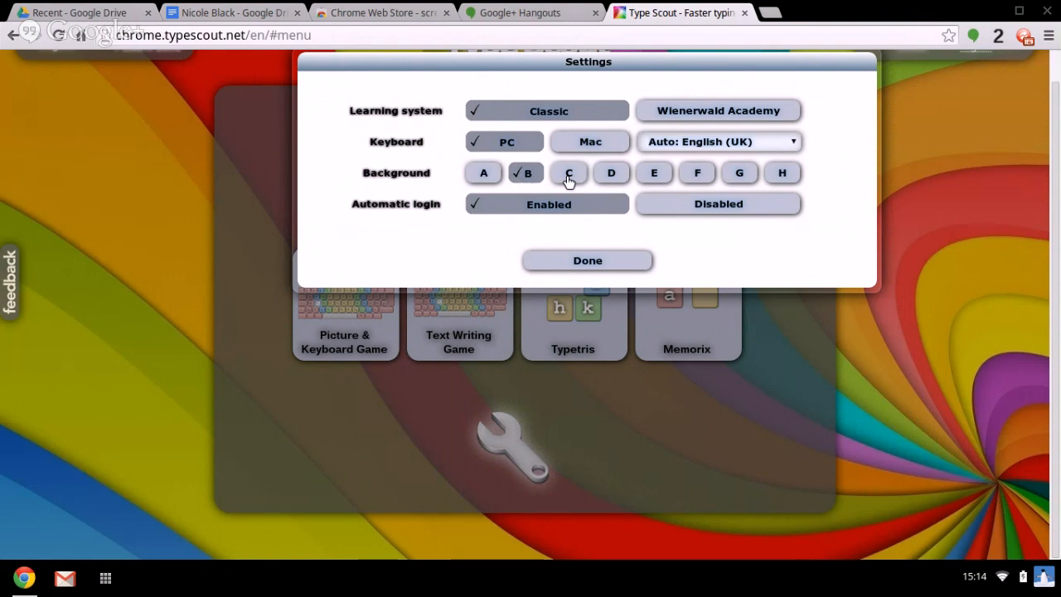
left_click(568, 172)
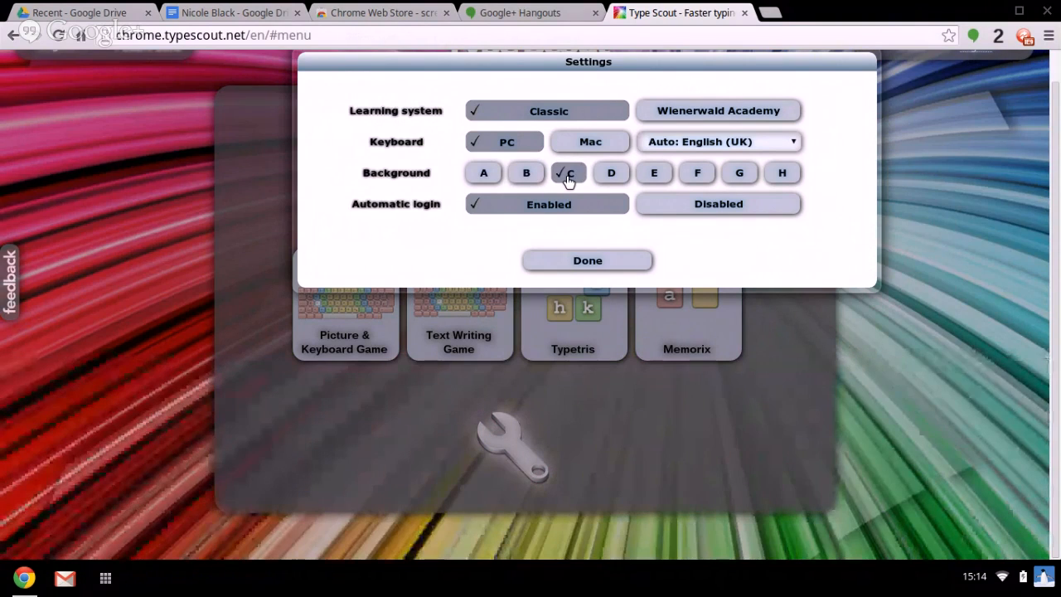
mouse_move(610, 179)
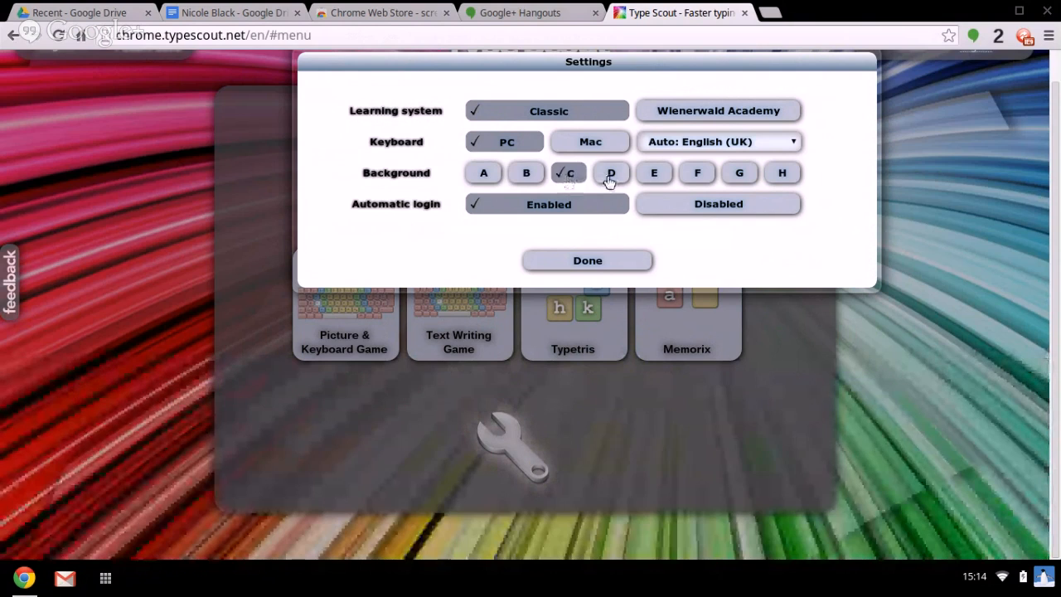
left_click(610, 172)
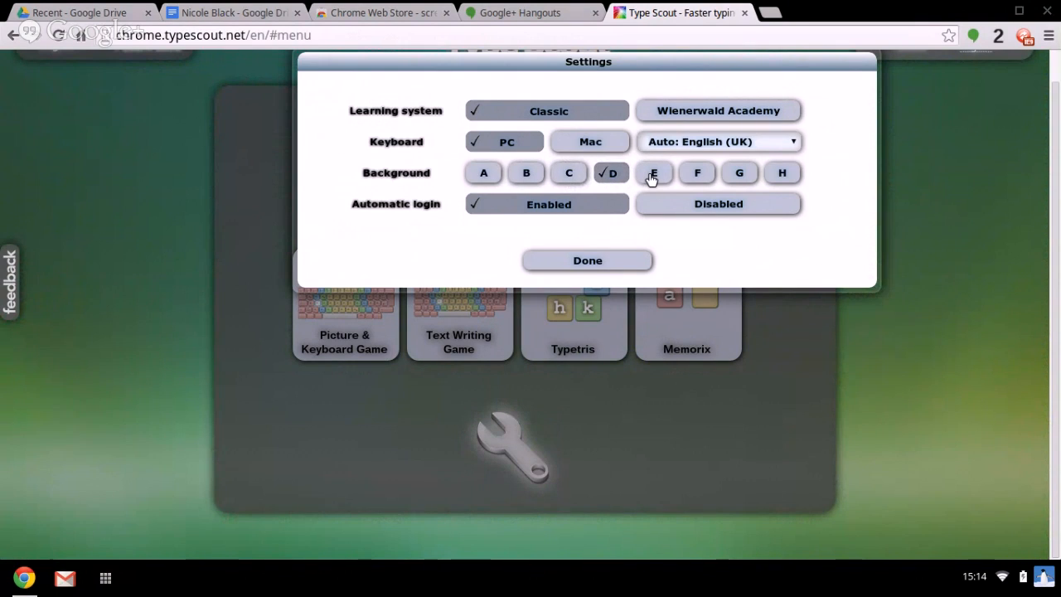
left_click(654, 173)
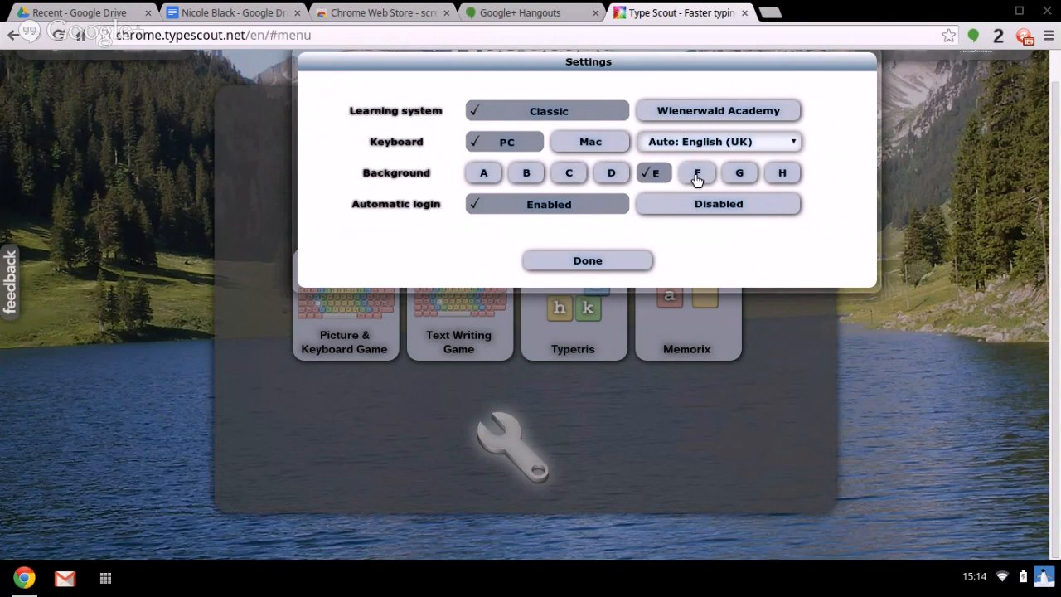
left_click(696, 173)
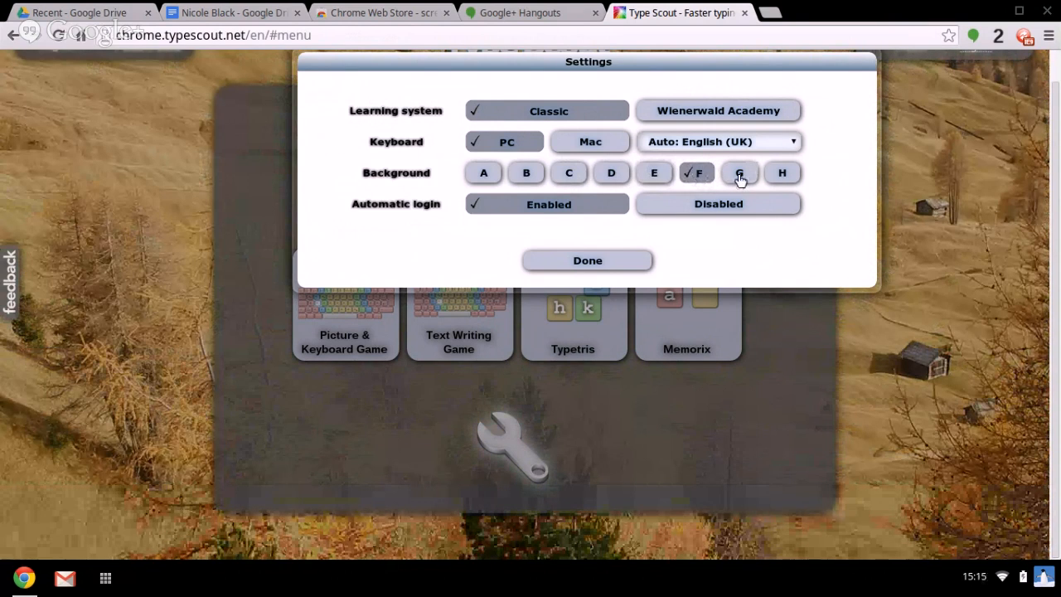
left_click(740, 172)
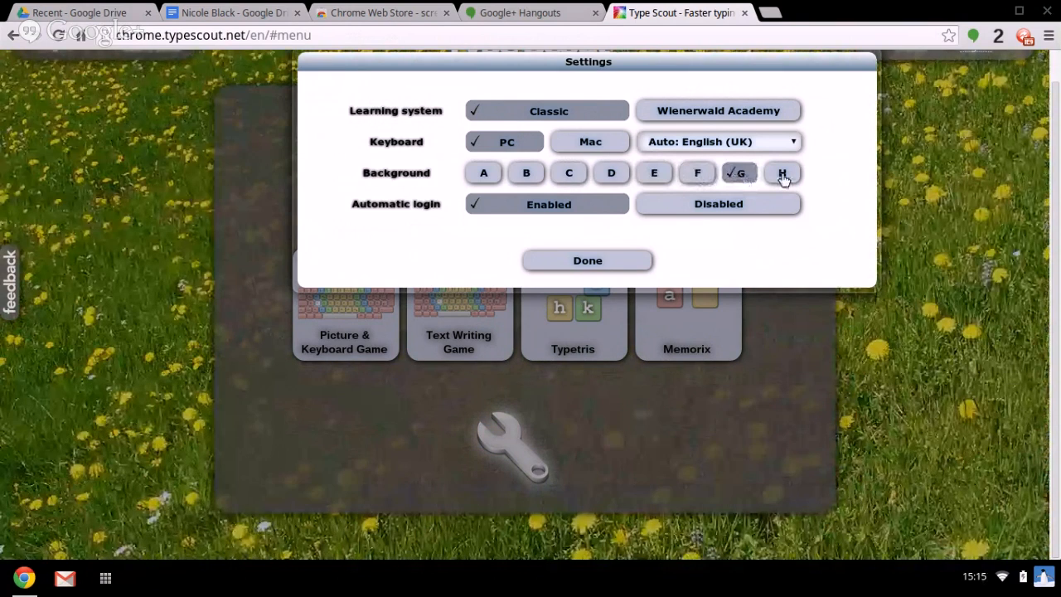
left_click(783, 172)
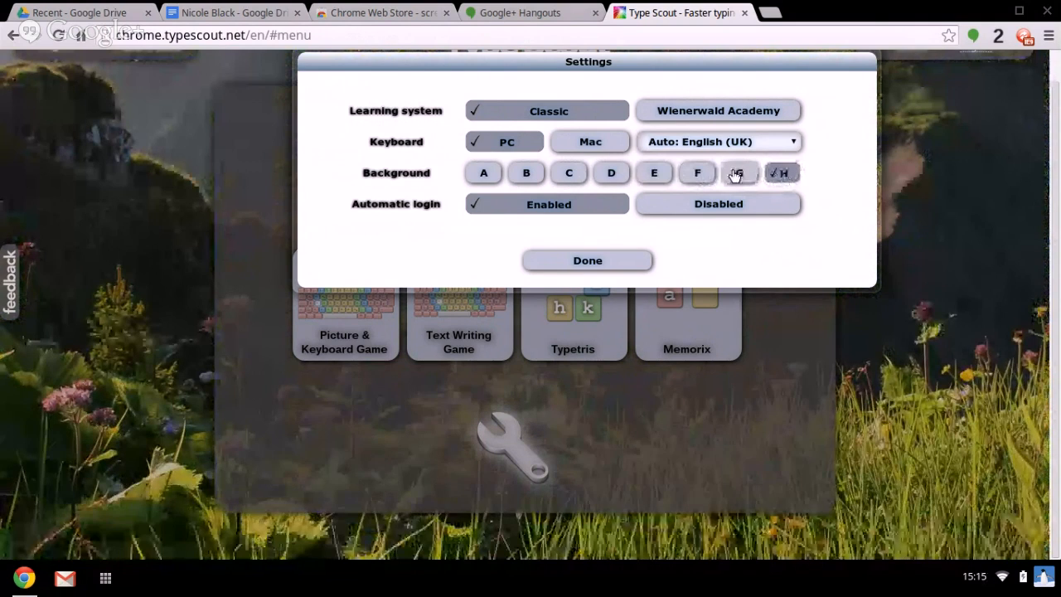
- Revisit backgrounds A–D, keep D (green gradient) and close the settings
left_click(740, 172)
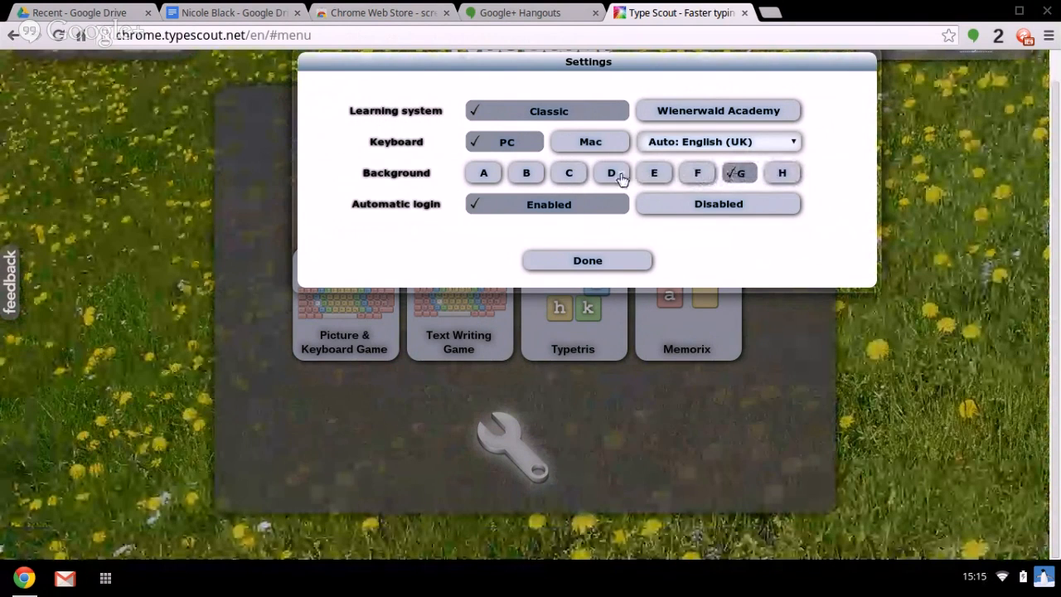
left_click(484, 172)
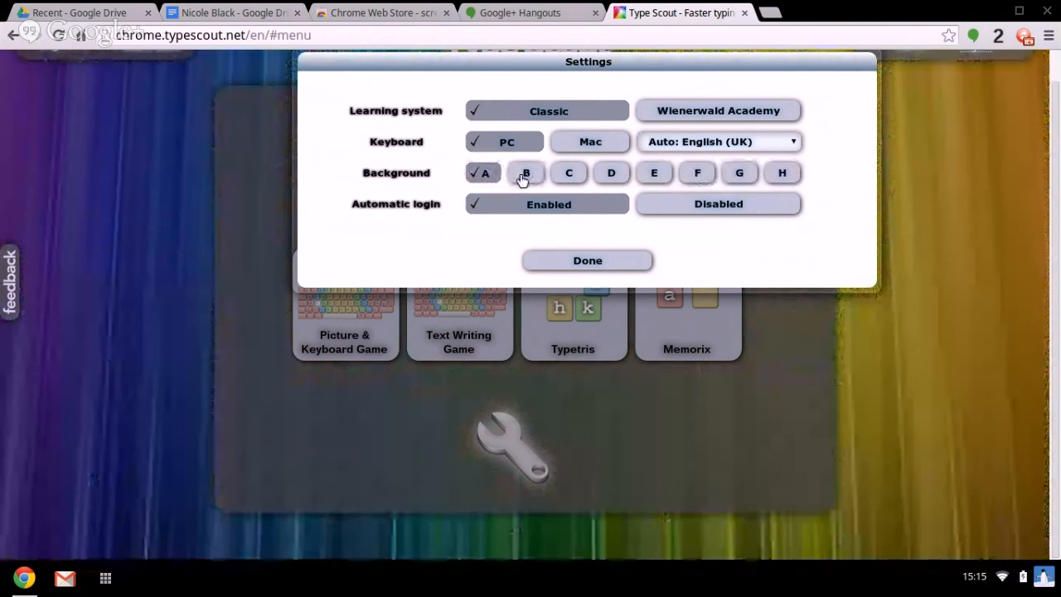
left_click(525, 172)
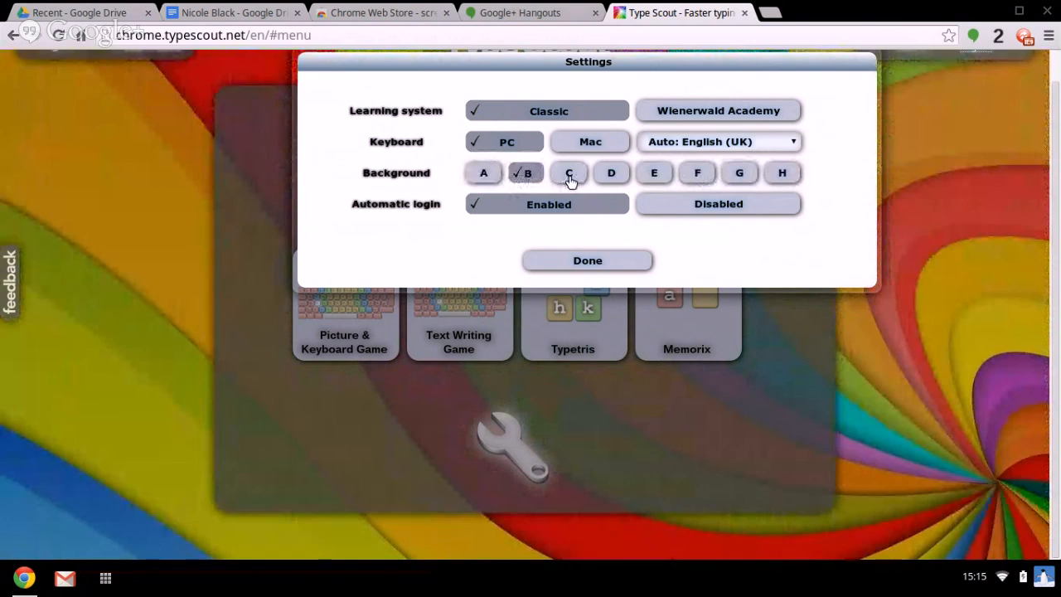
left_click(567, 172)
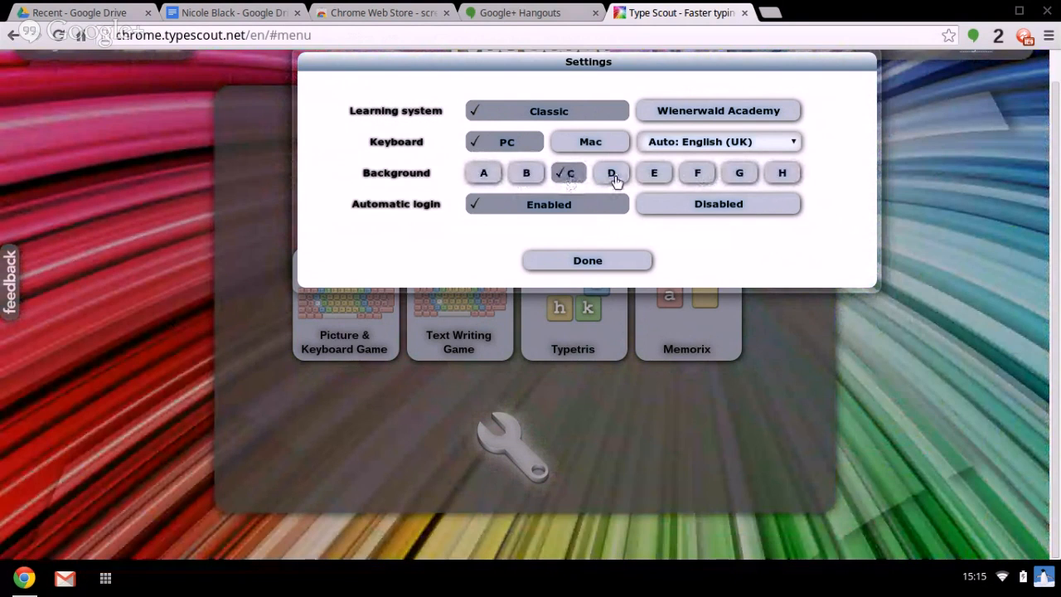
left_click(610, 172)
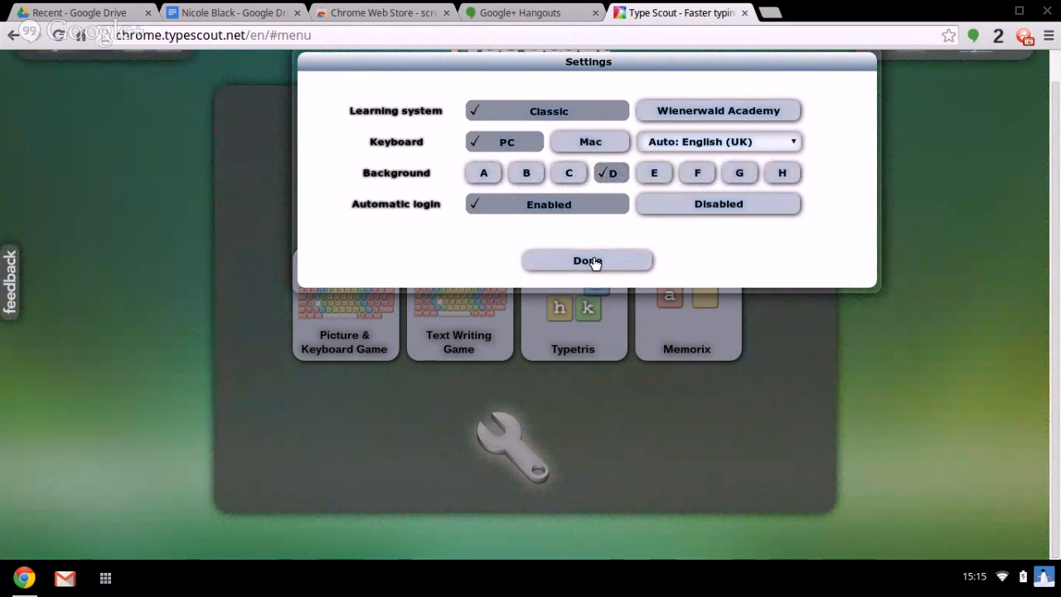
left_click(586, 261)
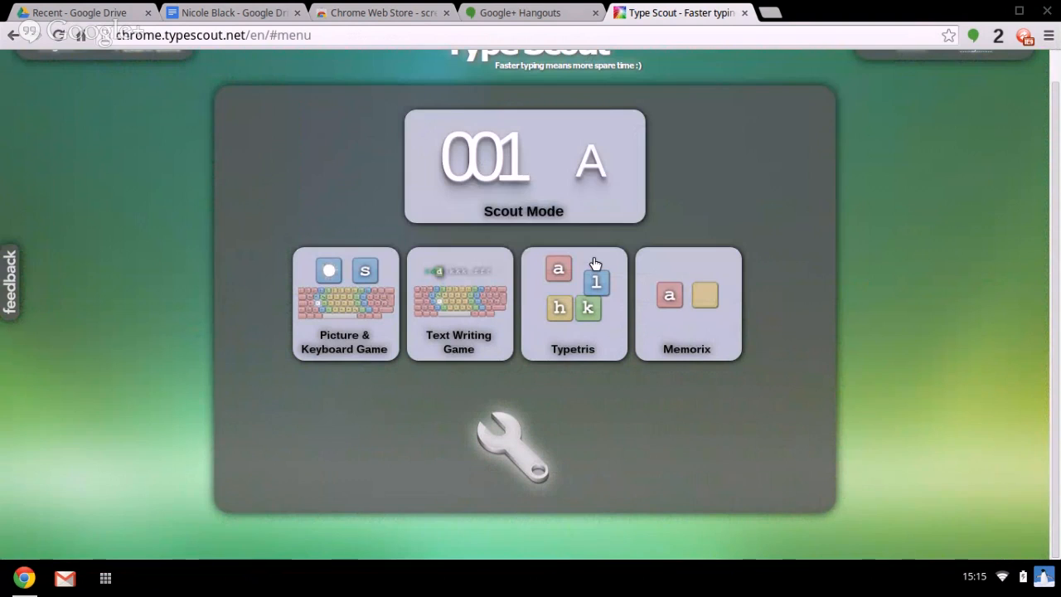
mouse_move(372, 298)
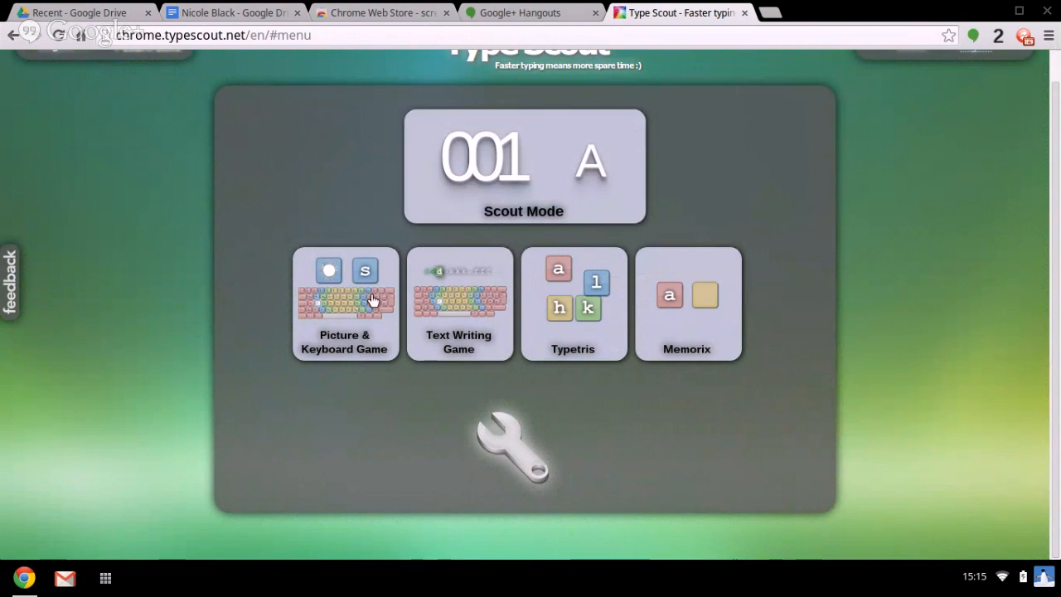
mouse_move(348, 331)
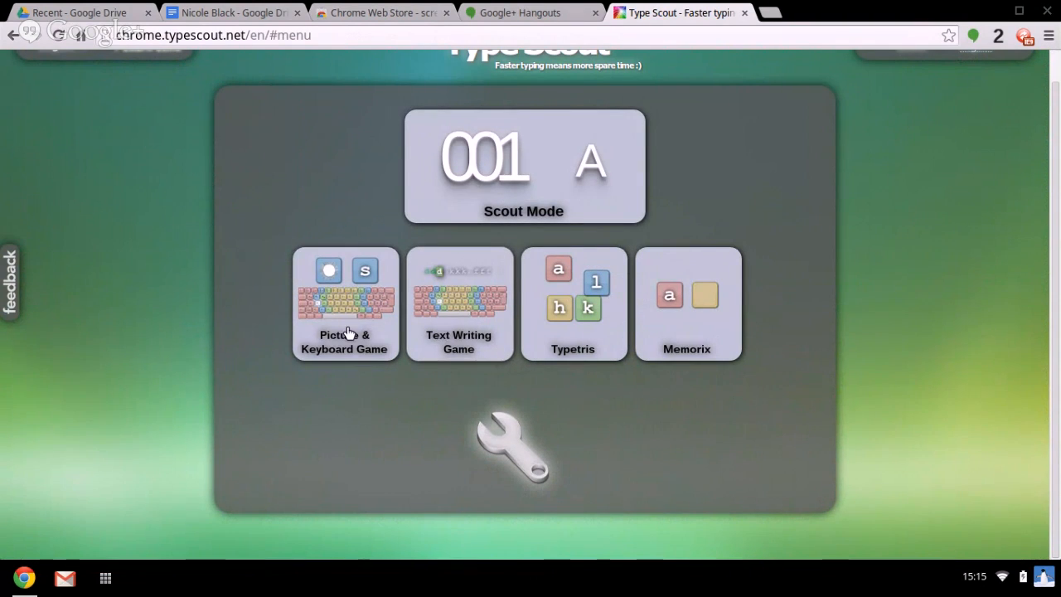
left_click(345, 304)
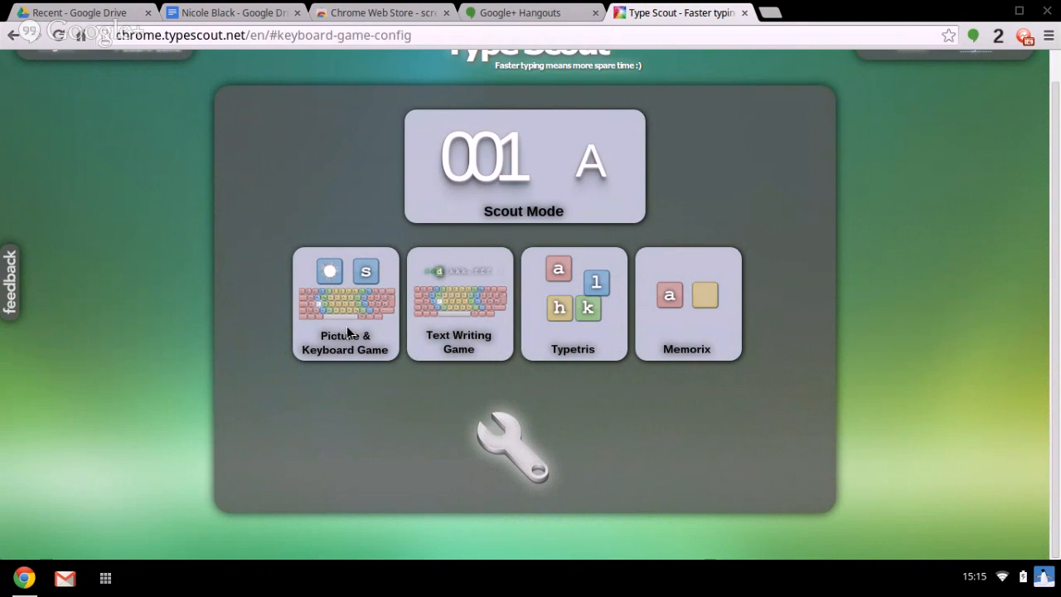
left_click(345, 305)
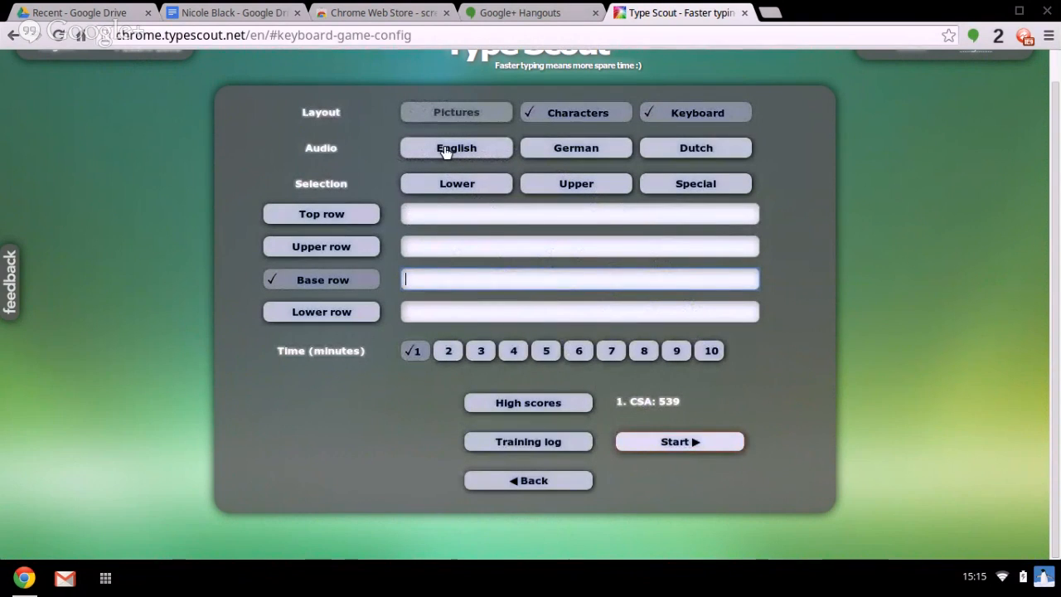
left_click(456, 148)
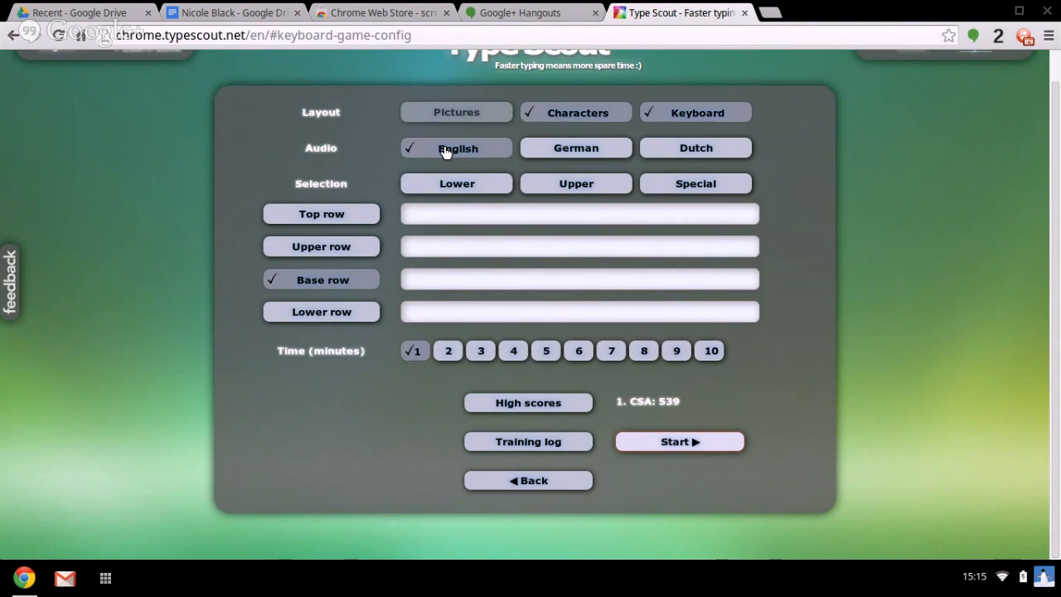
mouse_move(670, 451)
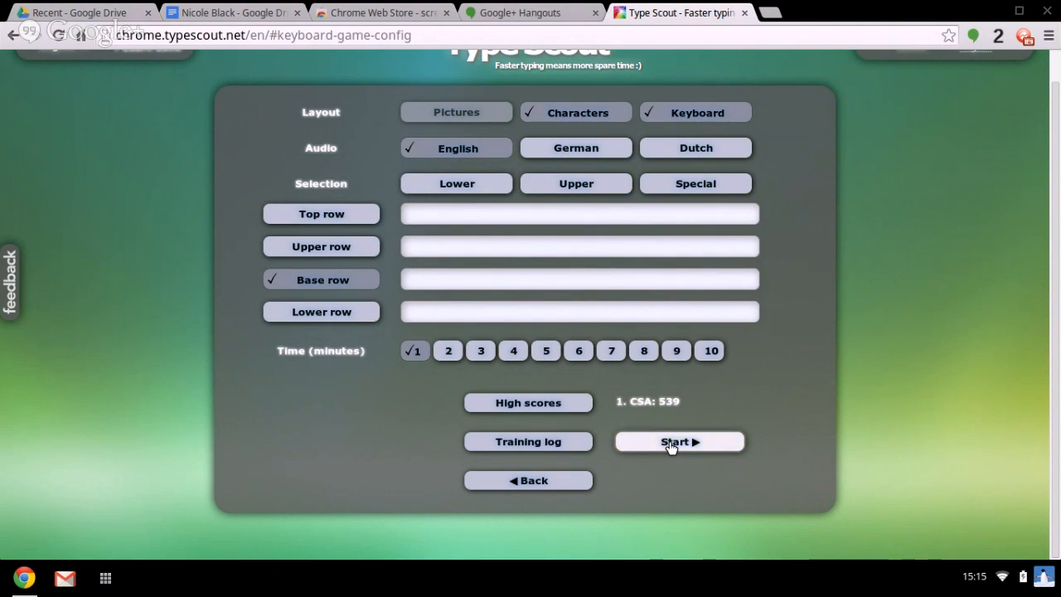
left_click(679, 441)
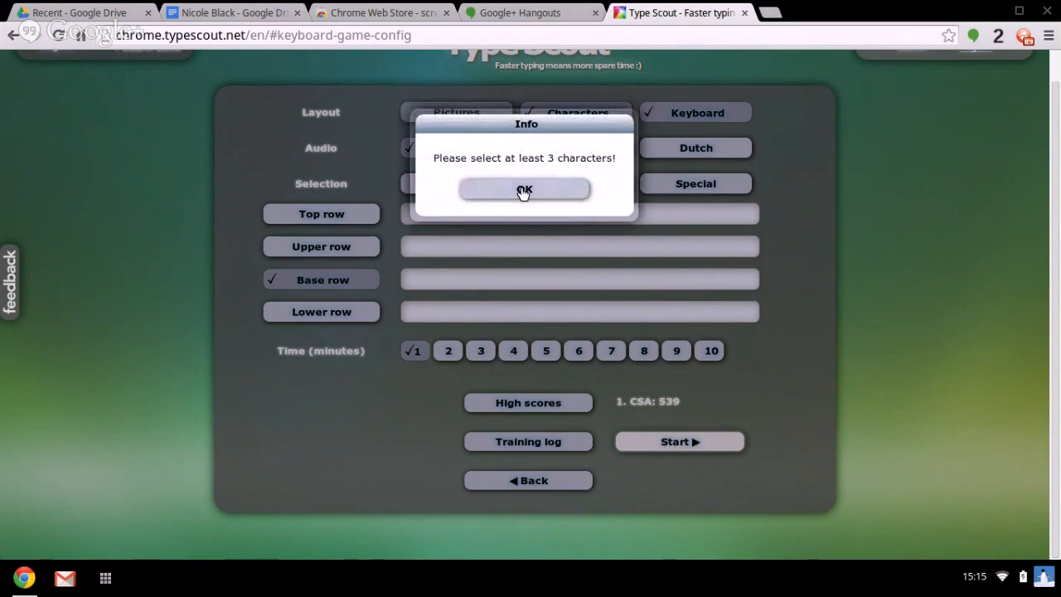
left_click(525, 189)
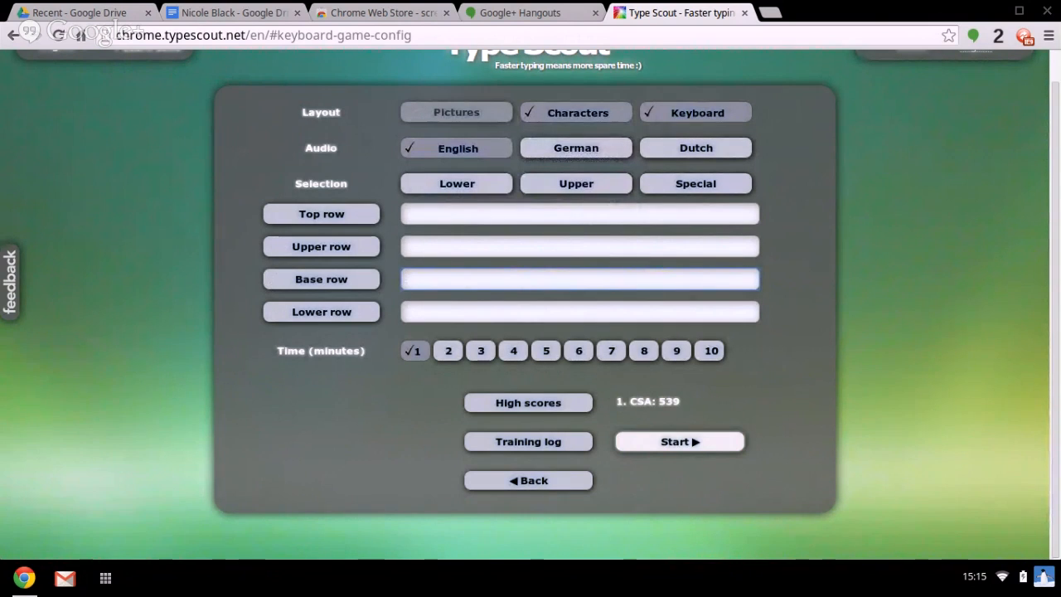
- Set the base-row practice letters to a s f g j k l and start the one-minute game
type("a s")
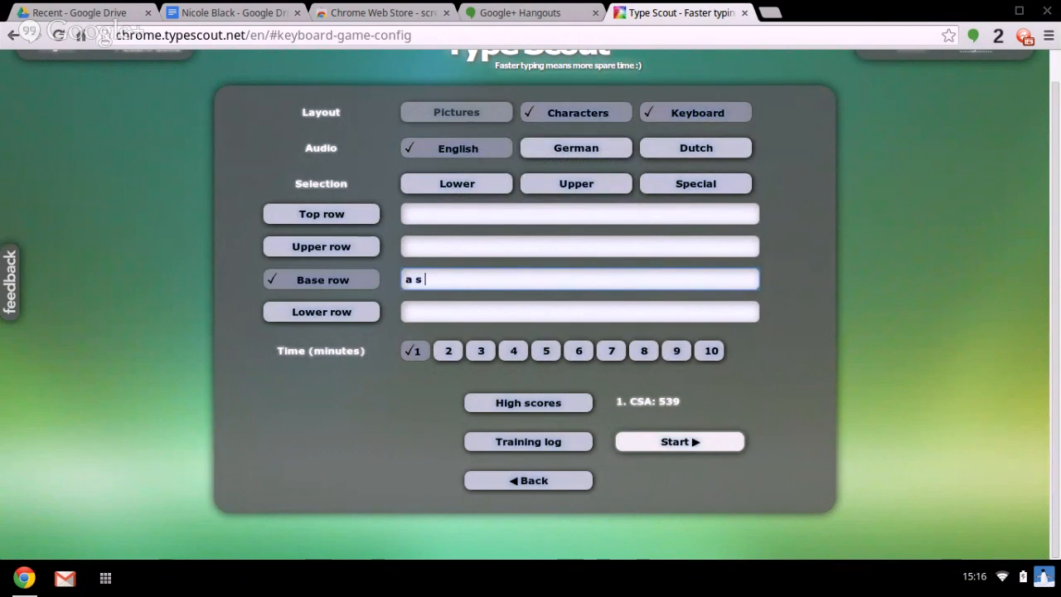
type("f g j k l")
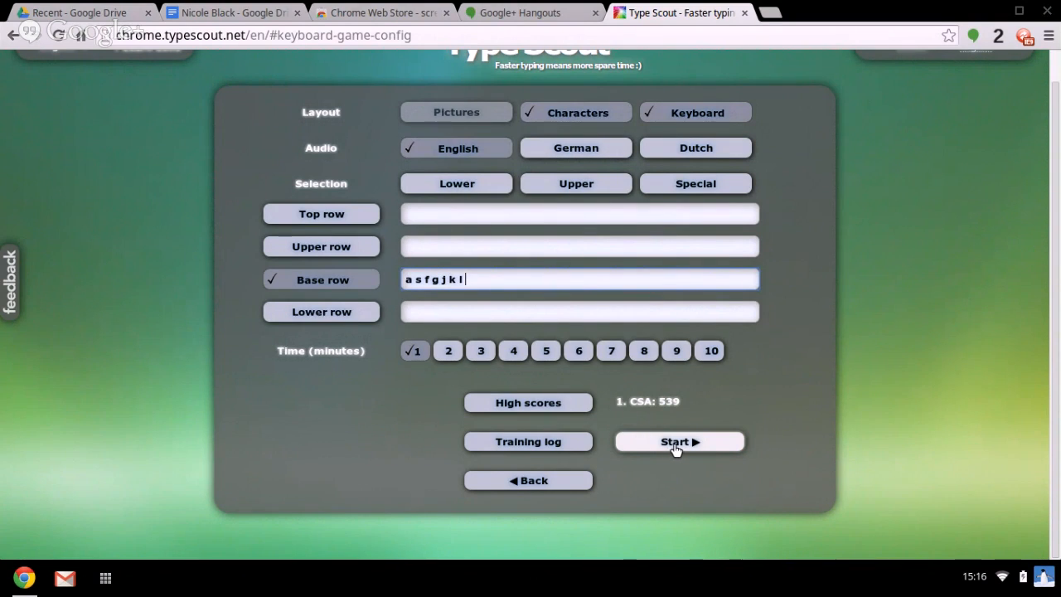
mouse_move(510, 421)
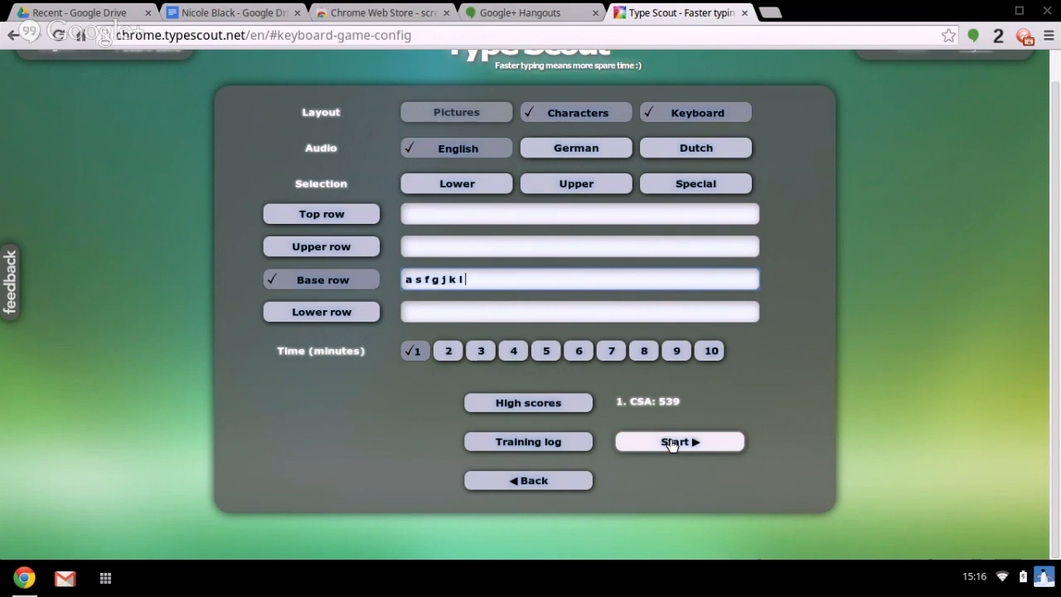
left_click(679, 441)
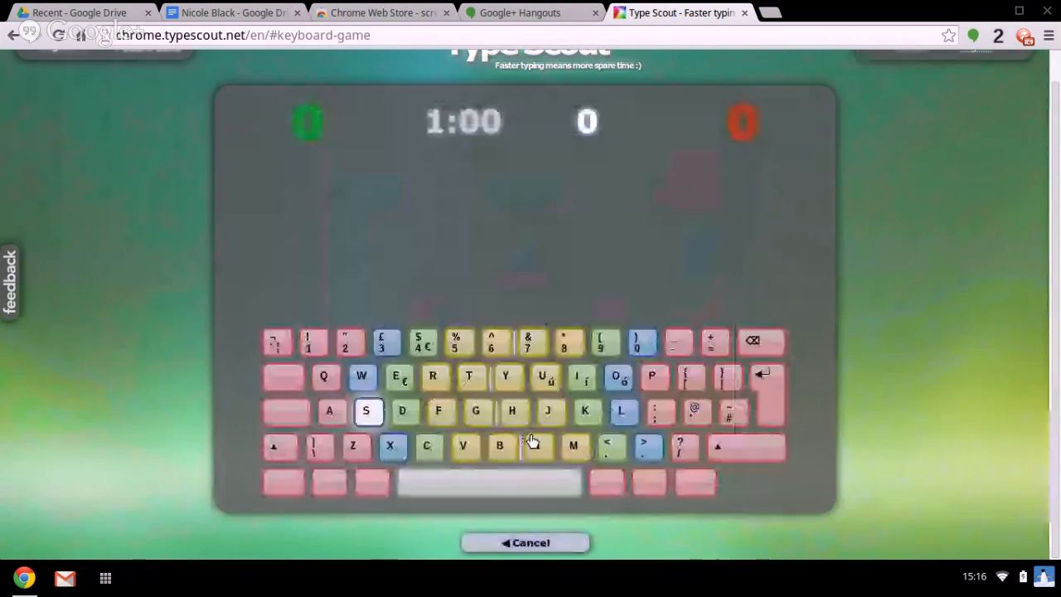
- Answer the prompted letter cards s, s, f, g, k as the timer runs down
key("s")
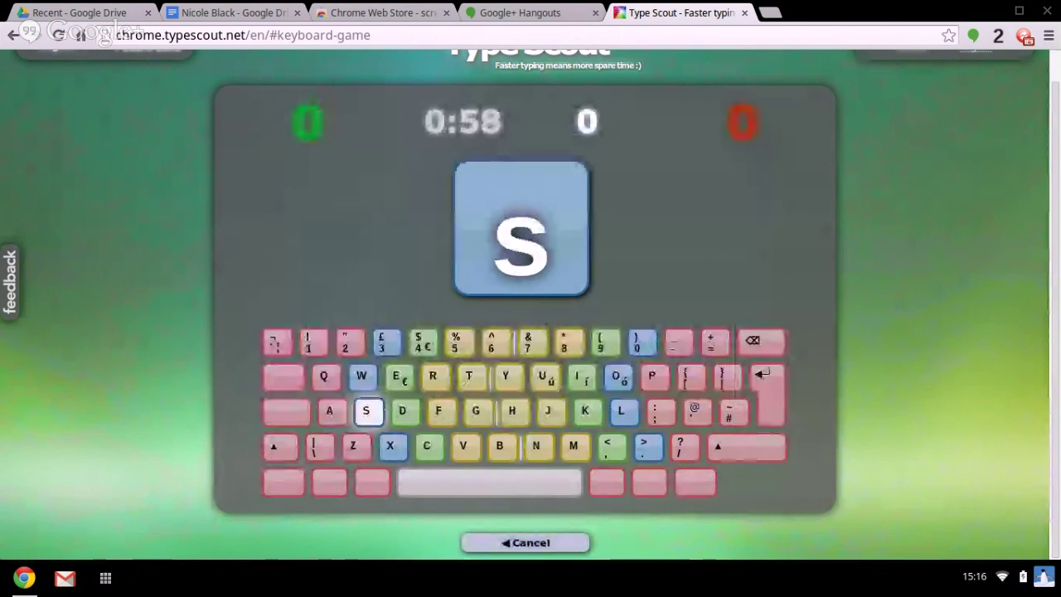
key("s")
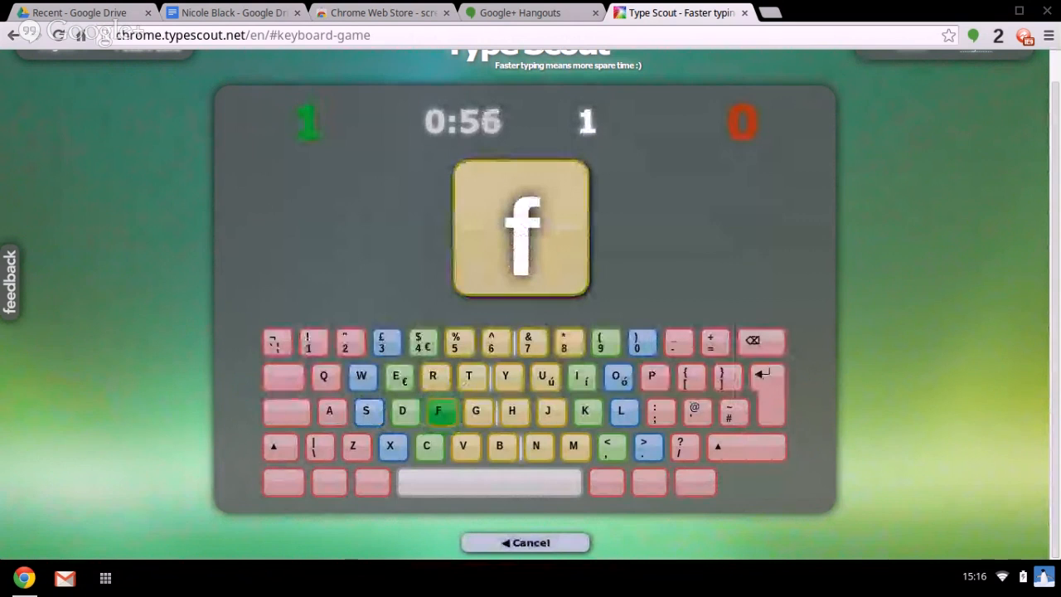
key("f")
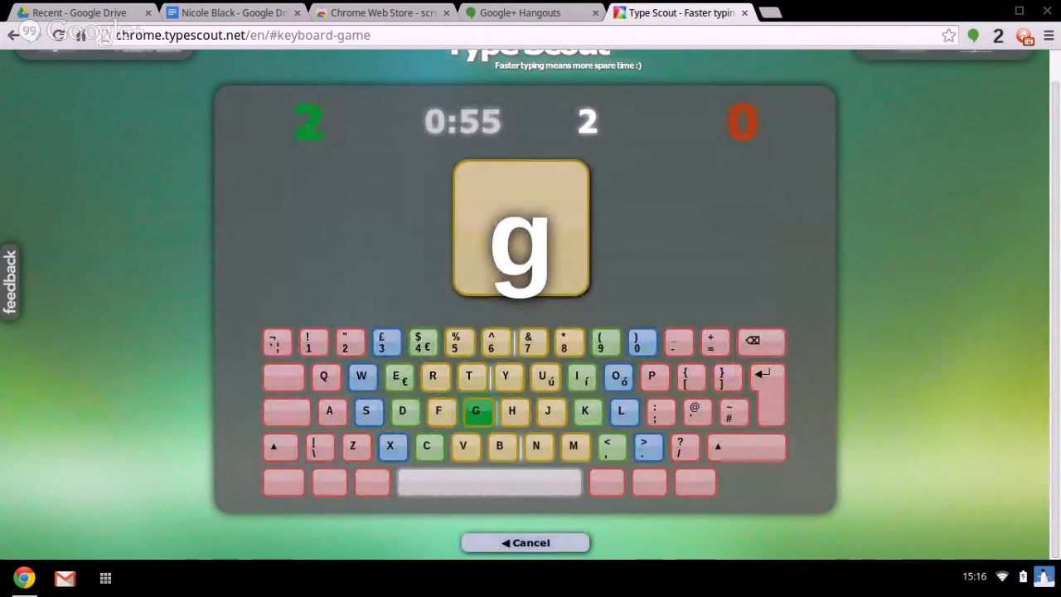
key("g")
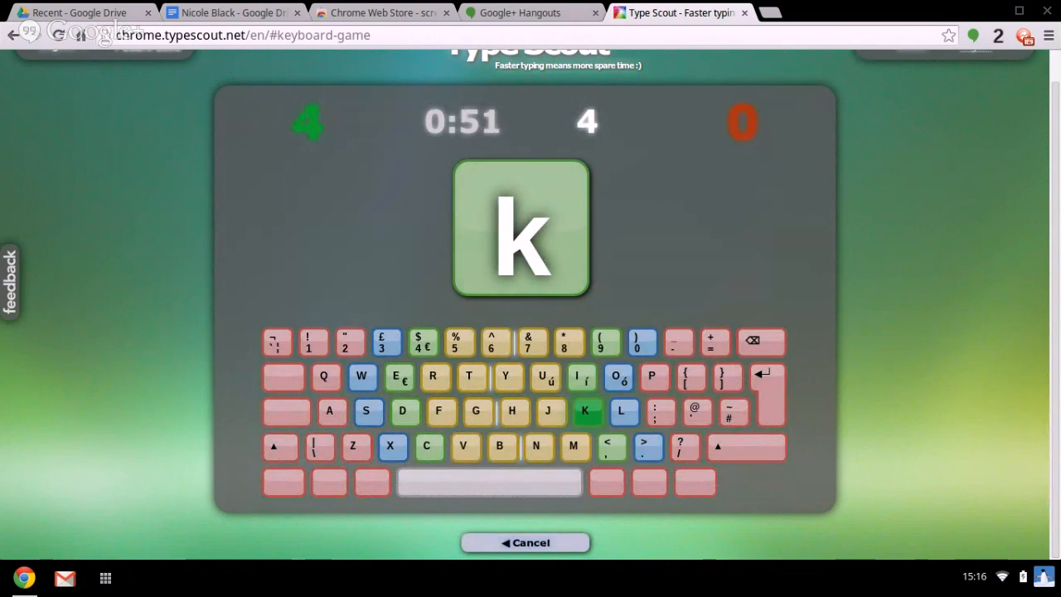
key("k")
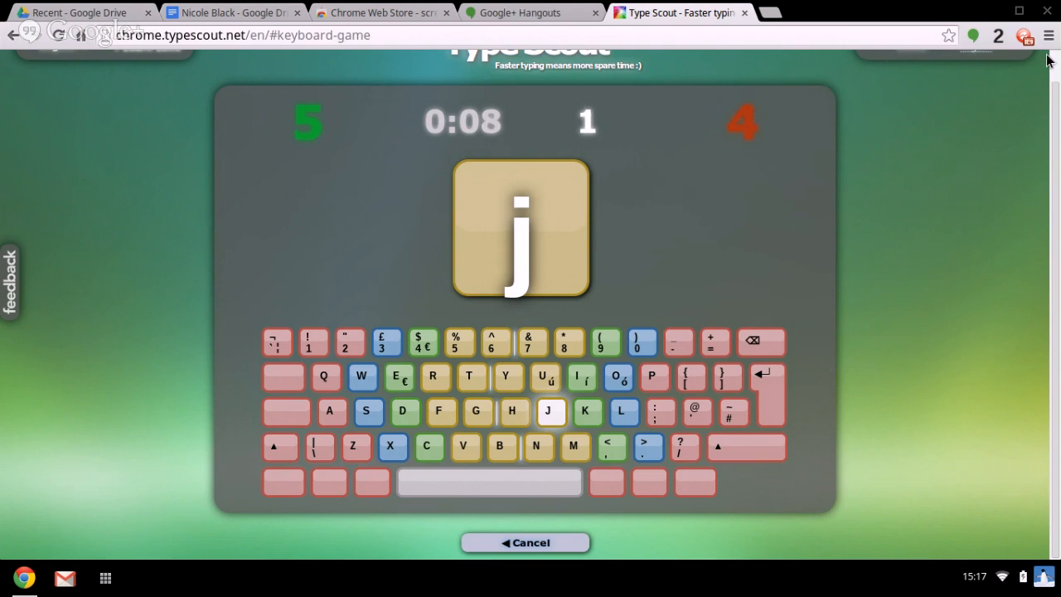
- Enlarge the page display two zoom levels from the browser menu as the score appears
left_click(1047, 36)
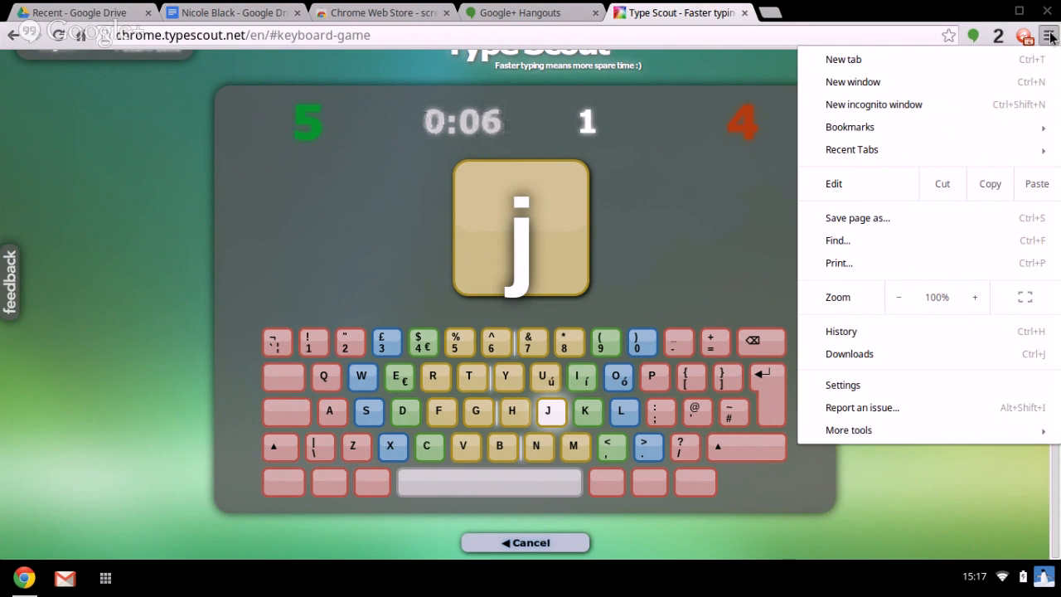
left_click(974, 296)
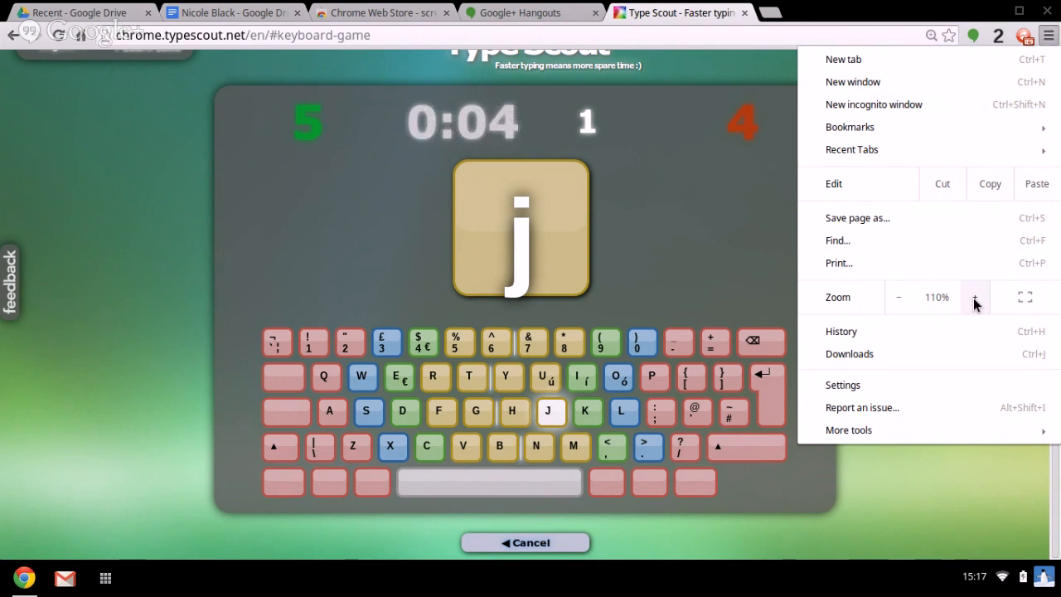
left_click(975, 296)
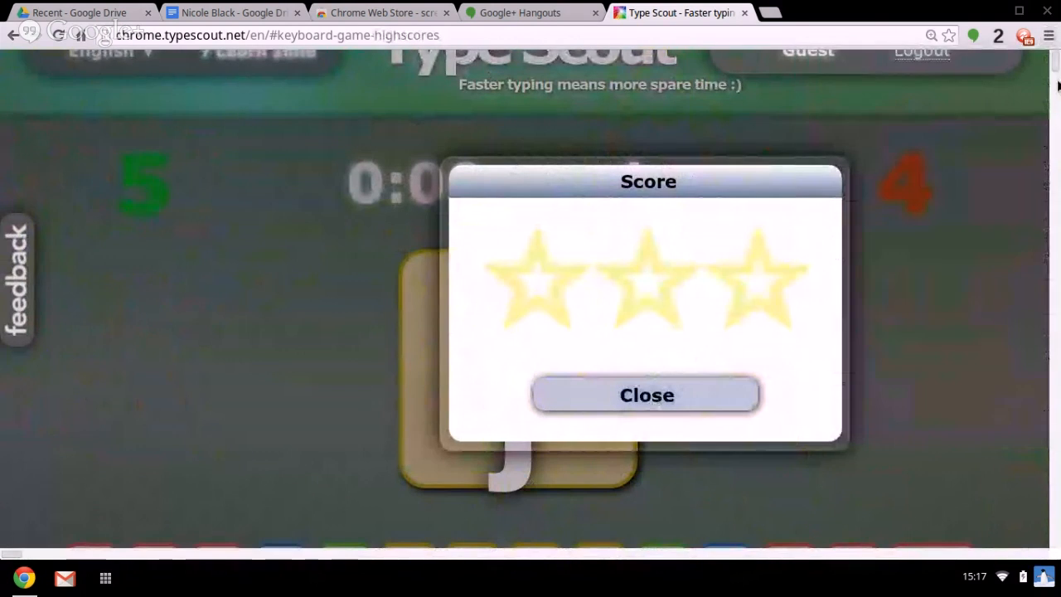
- Dismiss the score box, review the global top-ten high scores, and go back
left_click(646, 395)
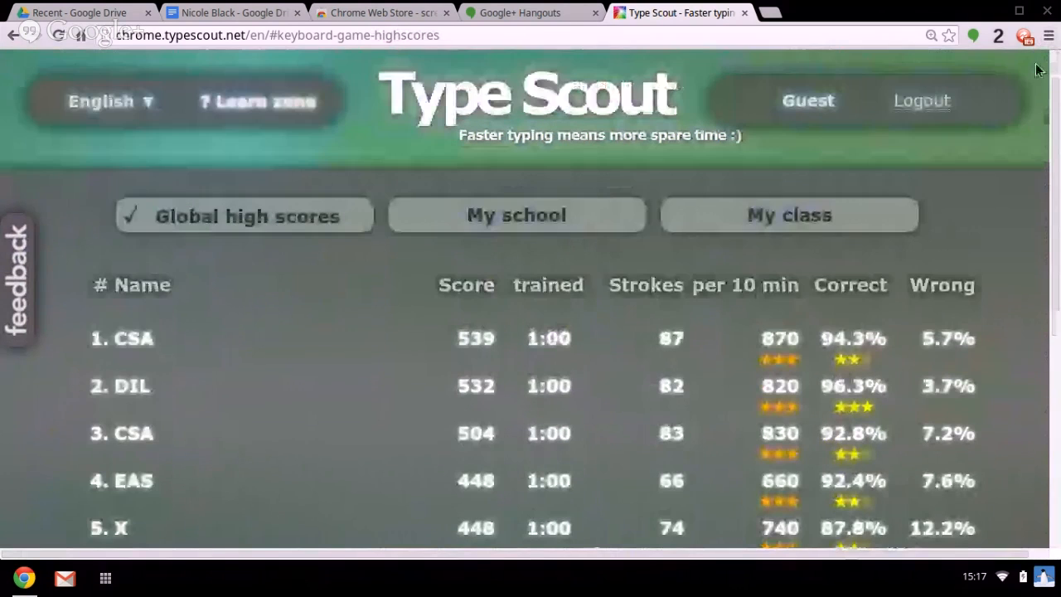
scroll("down", 3)
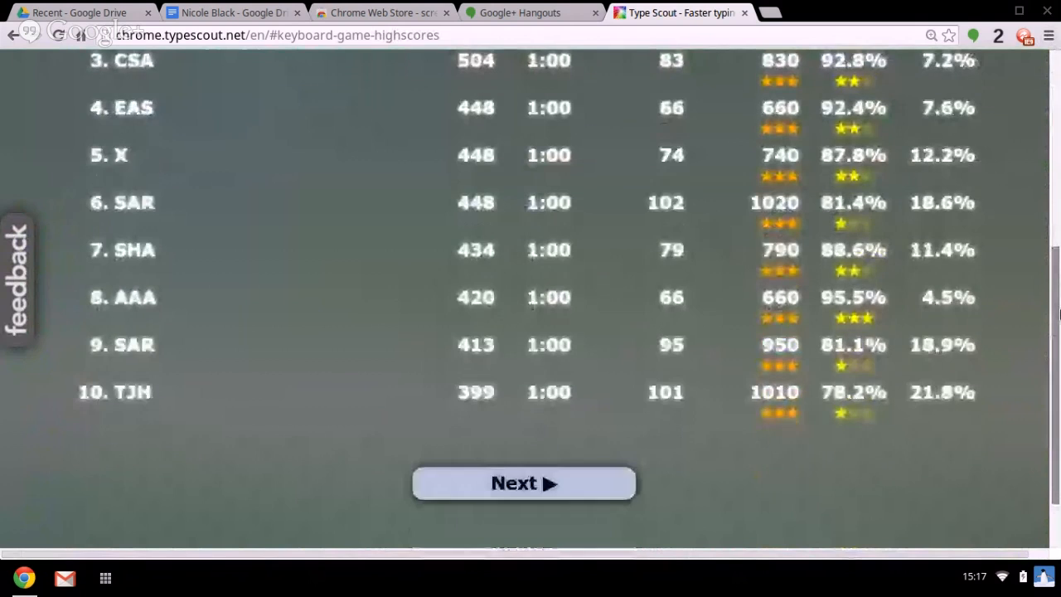
scroll("down", 3)
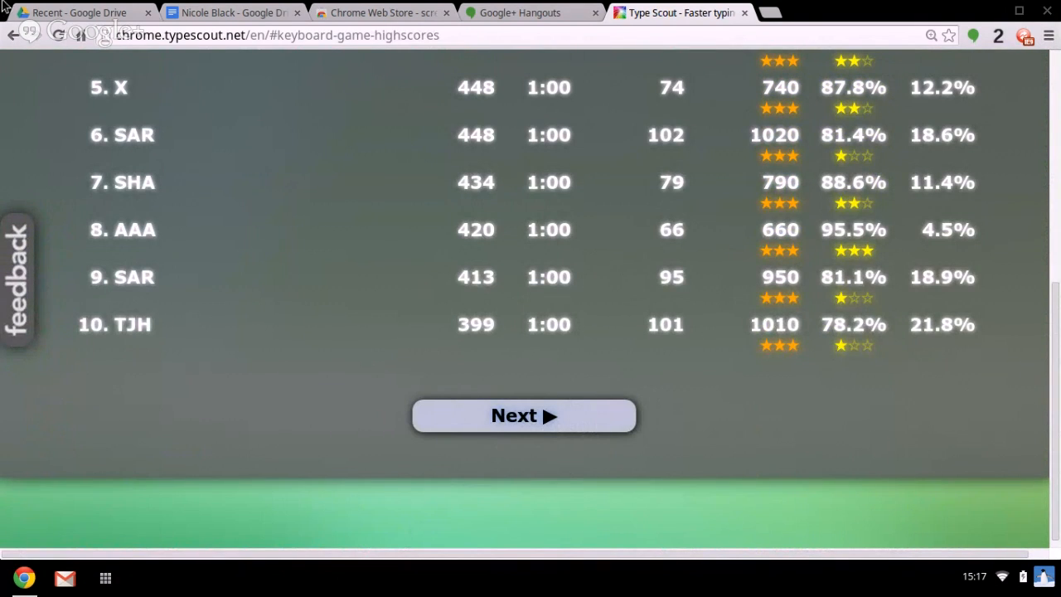
left_click(10, 40)
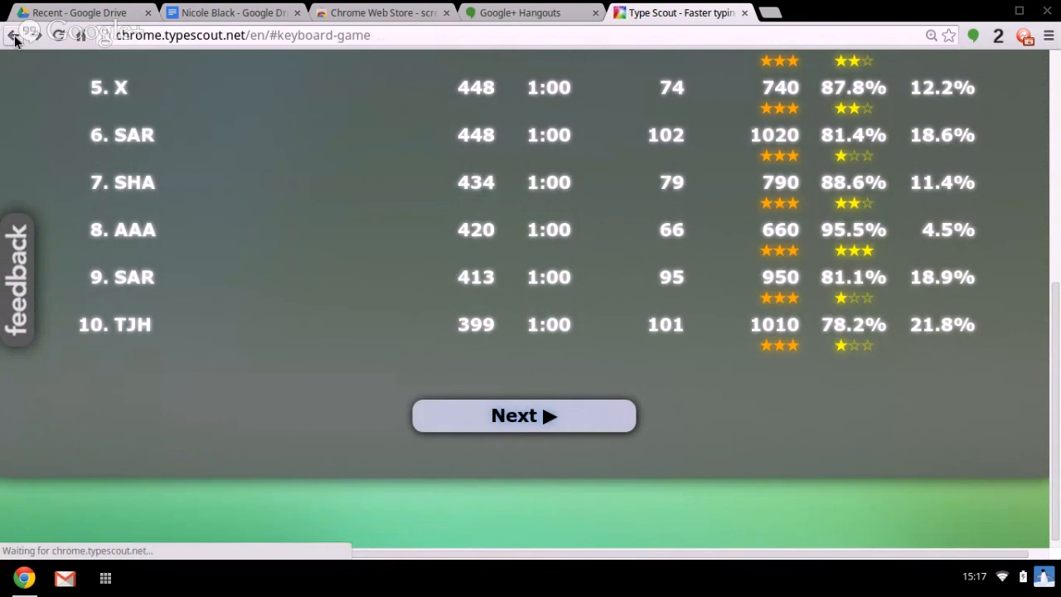
- Go back past the hand-position prompt to the Picture & Keyboard Game setup page
left_click(524, 414)
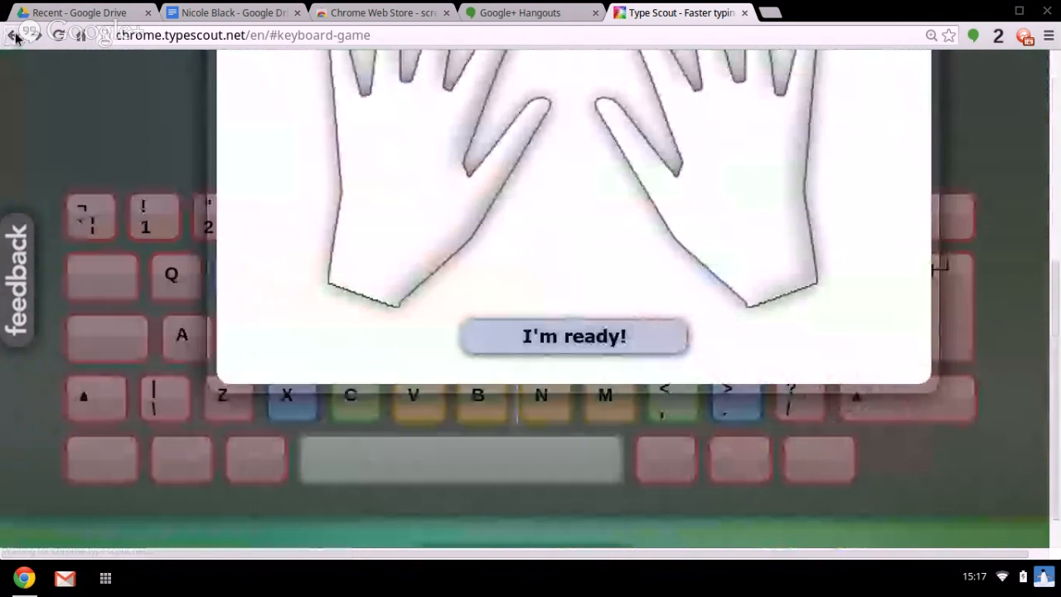
left_click(577, 336)
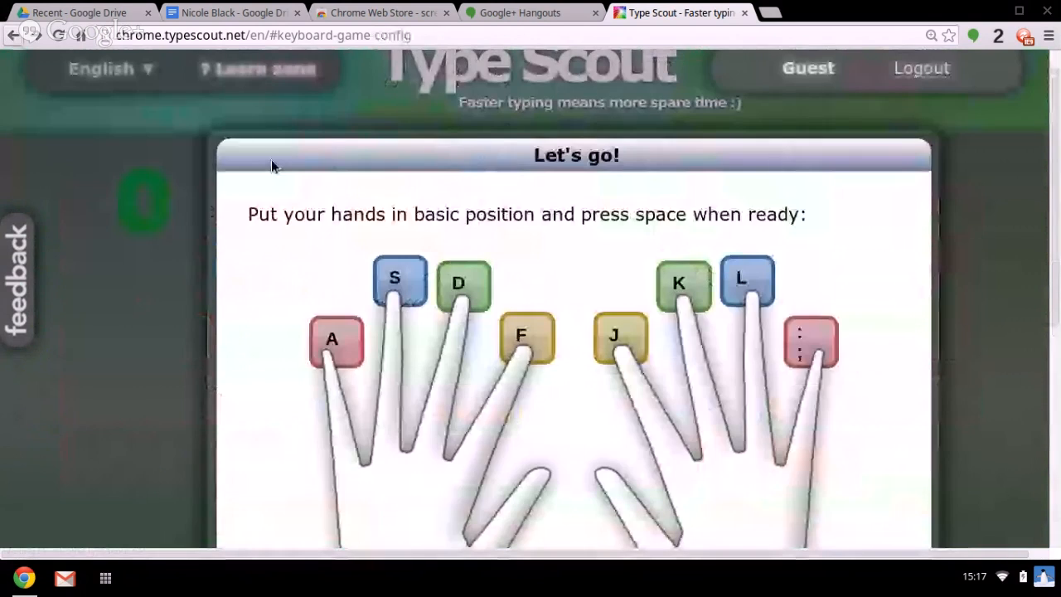
left_click(15, 40)
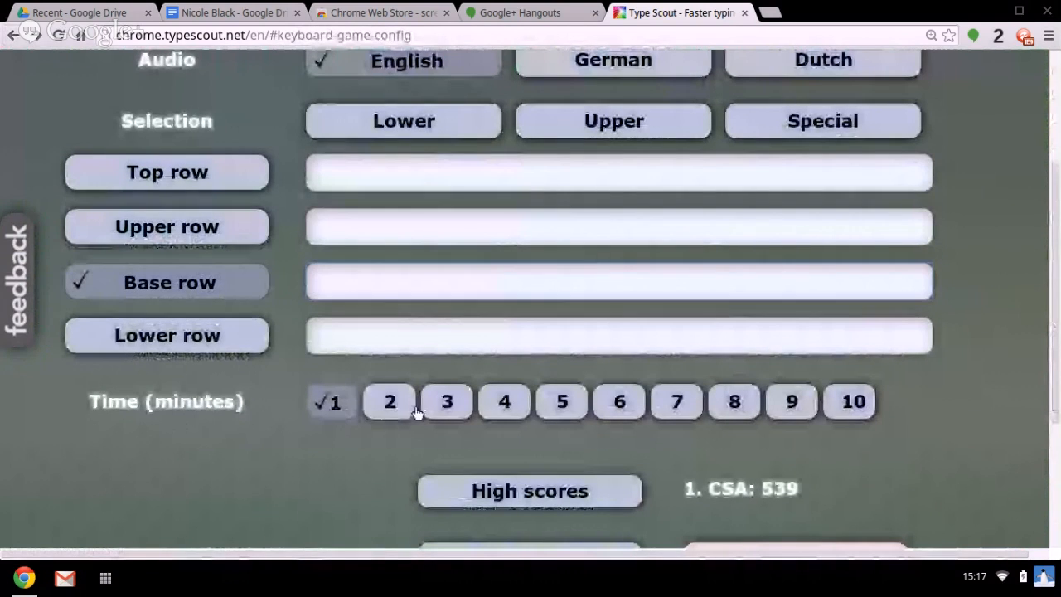
- Point out the 2- and 3-minute round options, then switch to the Hangouts broadcast
left_click(630, 274)
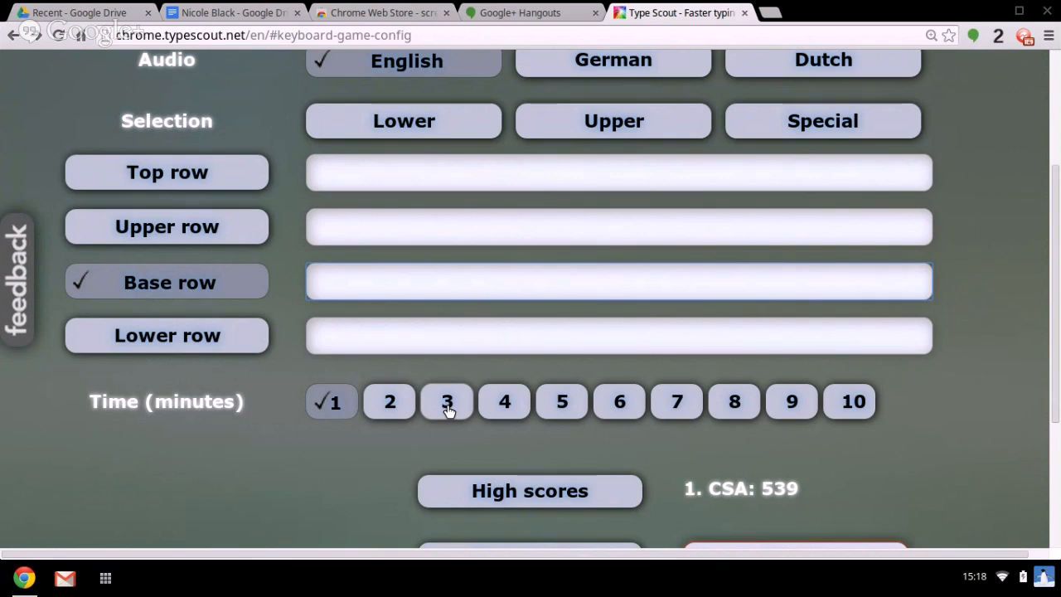
left_click(617, 281)
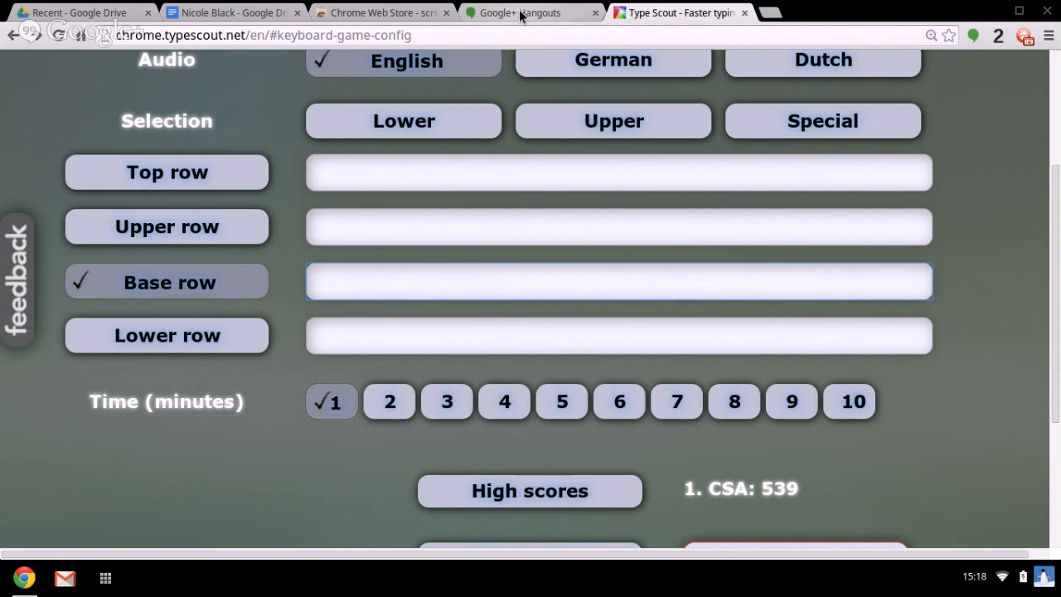
left_click(522, 13)
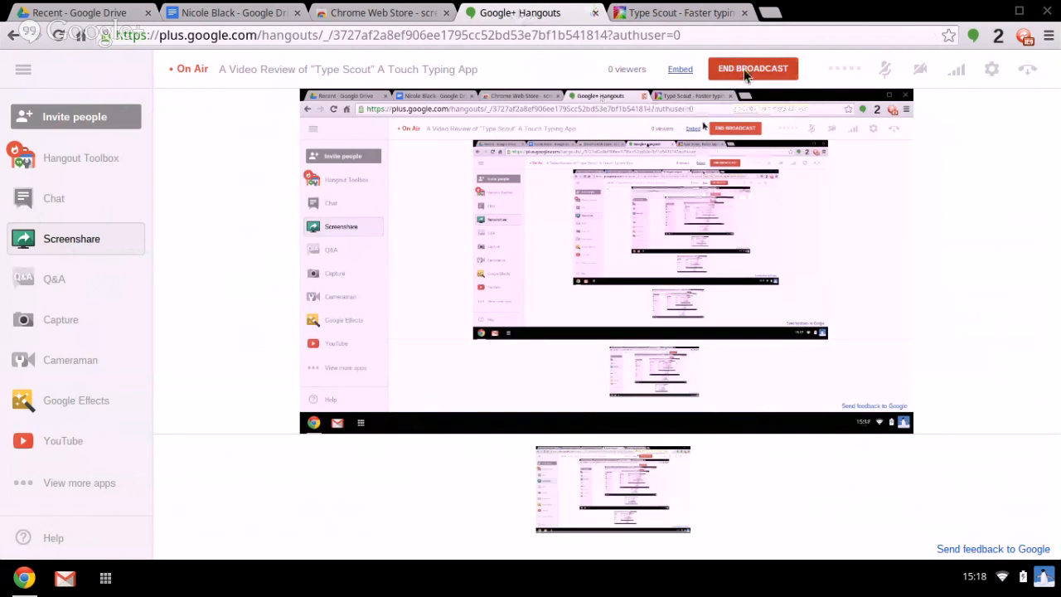